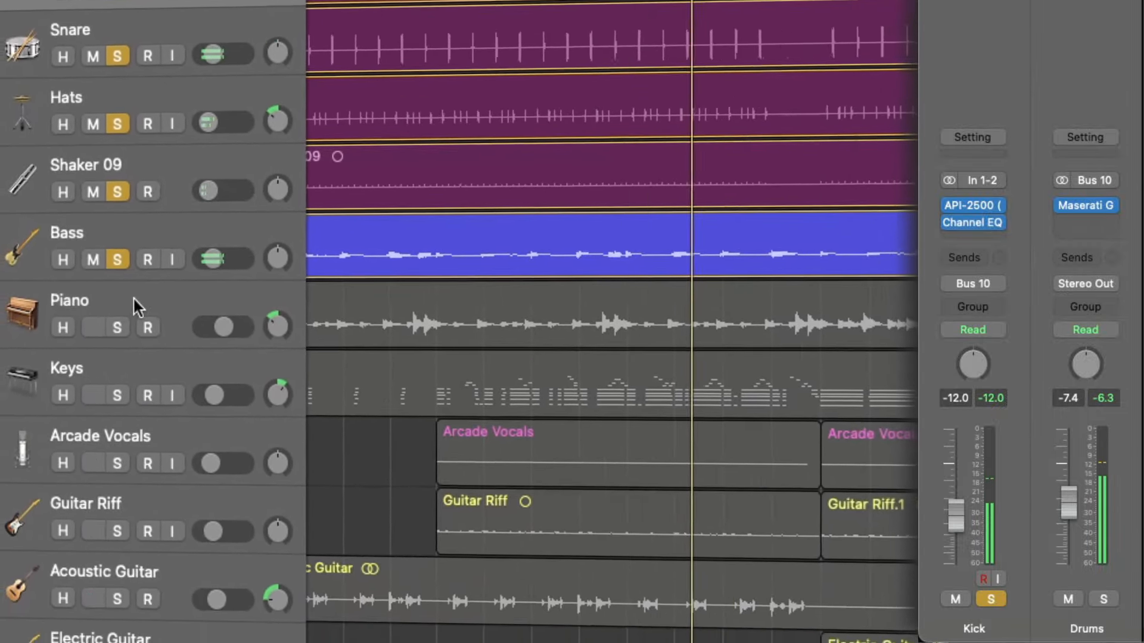
Scroll down the track list and solo the Guitar Riff track
scroll(down, 3)
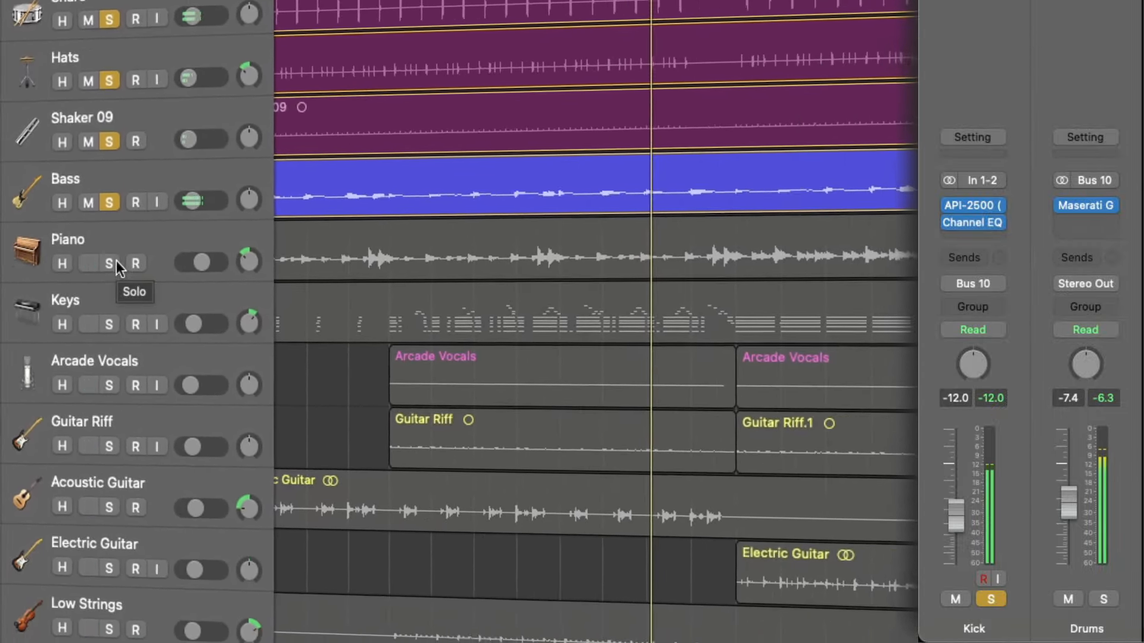
scroll(down, 3)
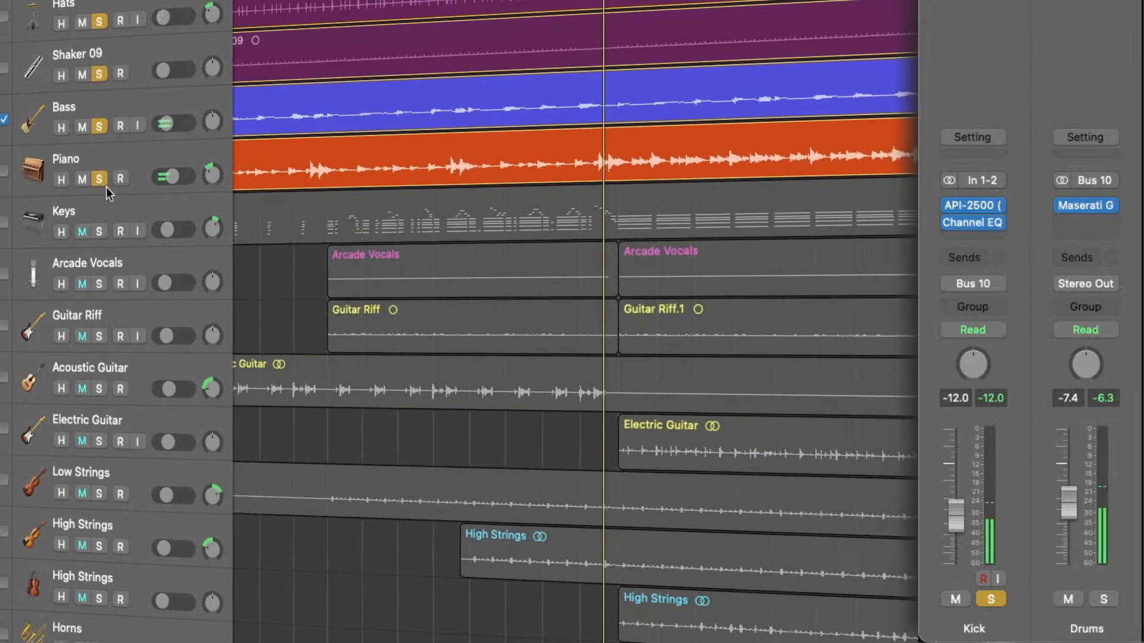
scroll(down, 3)
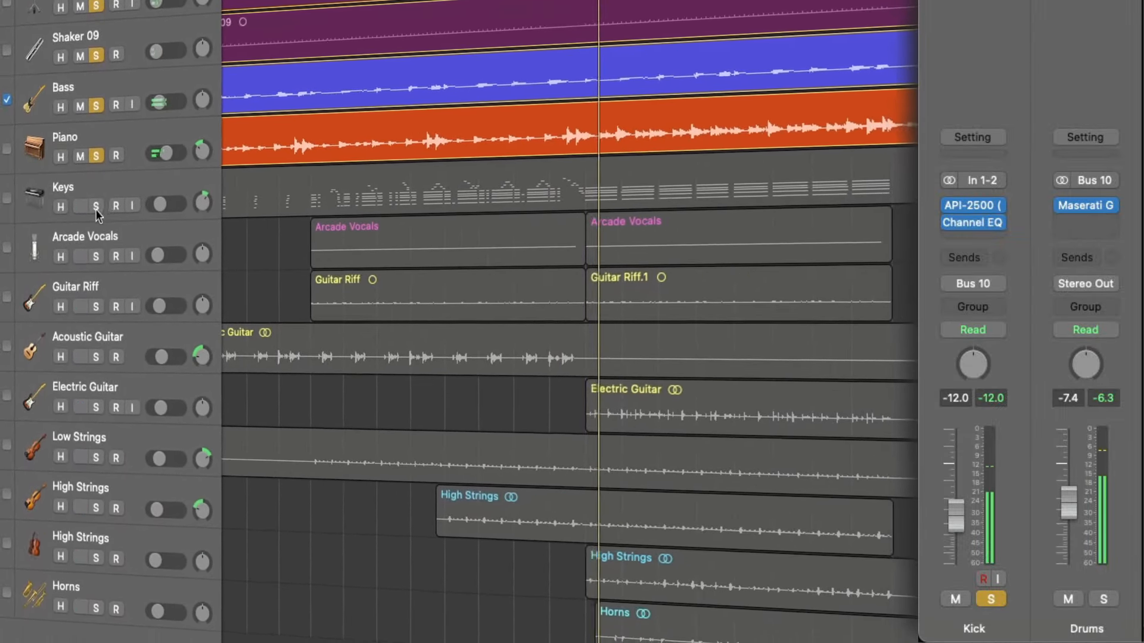
scroll(down, 3)
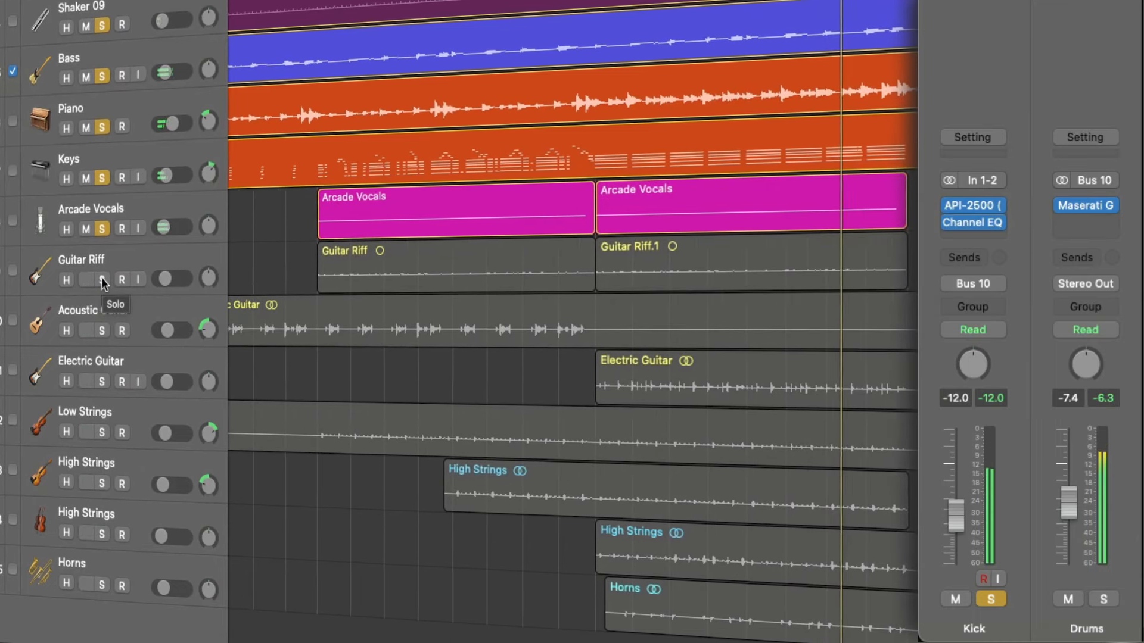
click(85, 279)
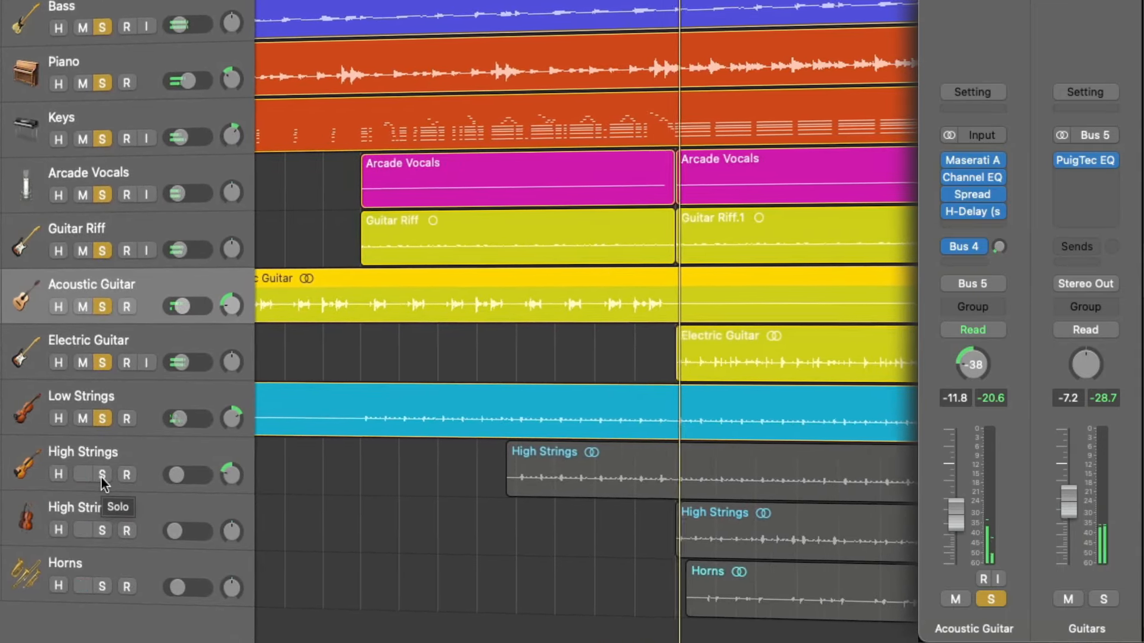
Solo the first High Strings track
click(102, 475)
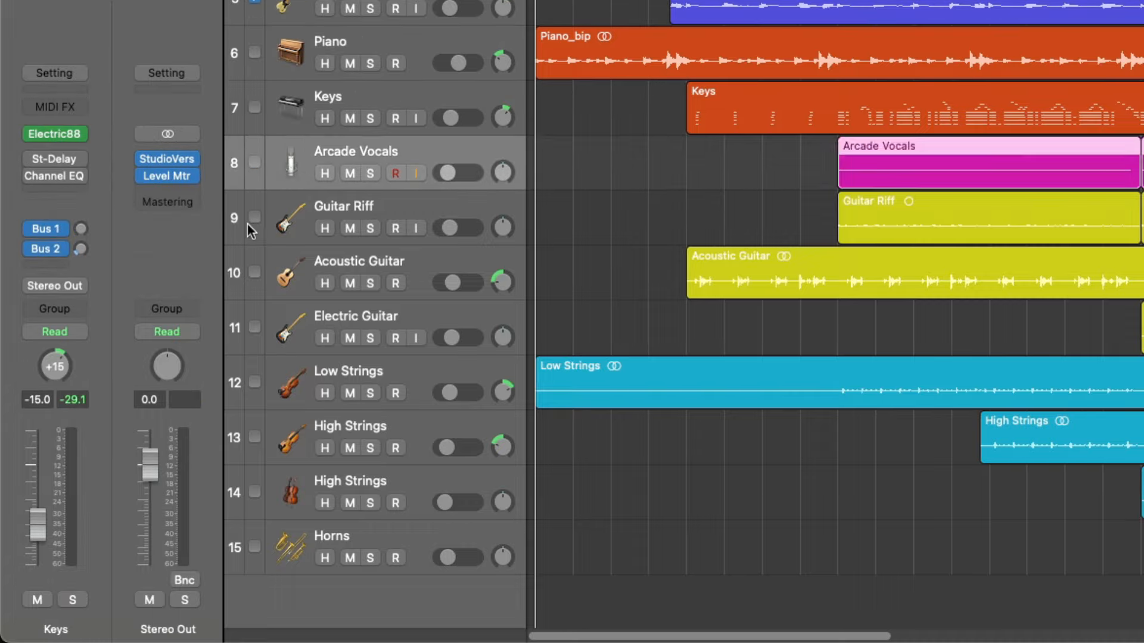
Scroll down and close the StudioVerse master-bus chain window
scroll(down, 3)
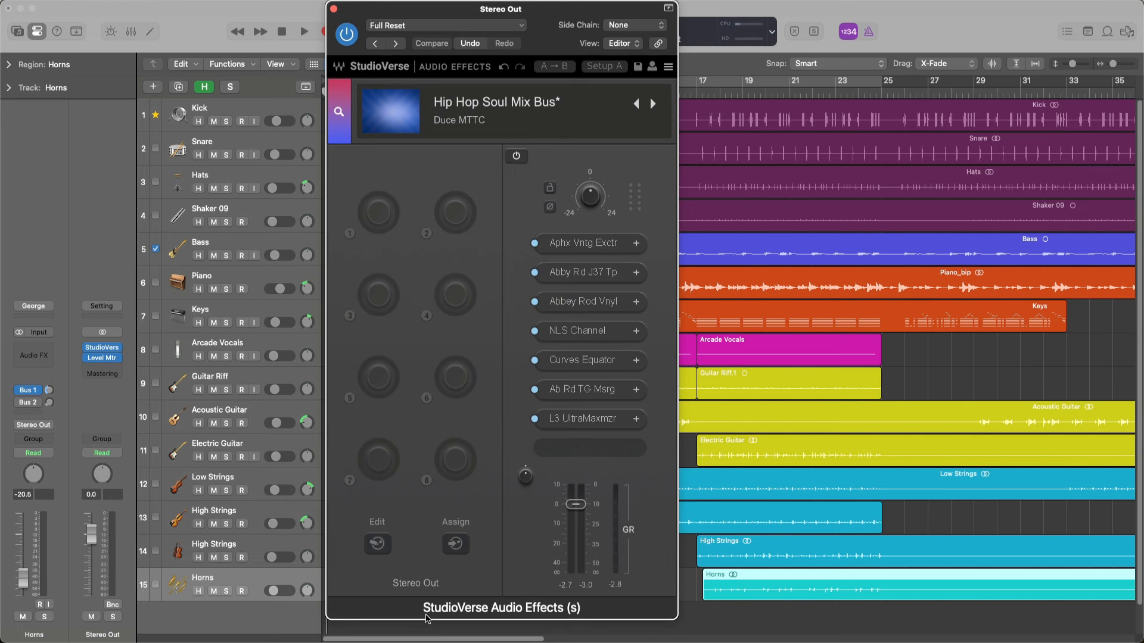
mouse_move(529, 496)
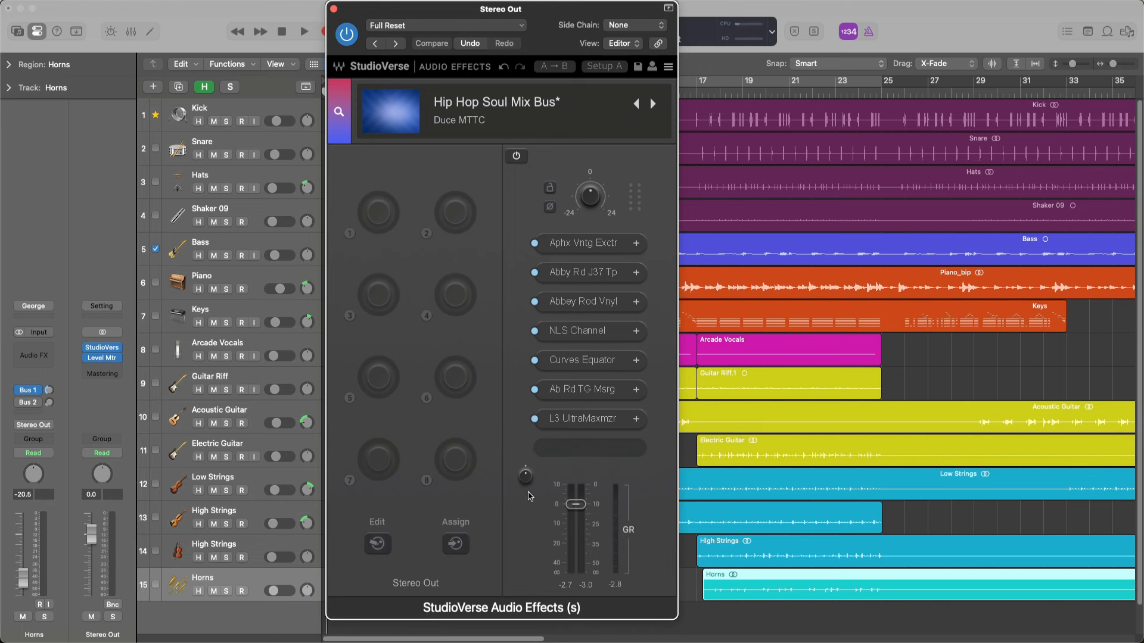
mouse_move(576, 246)
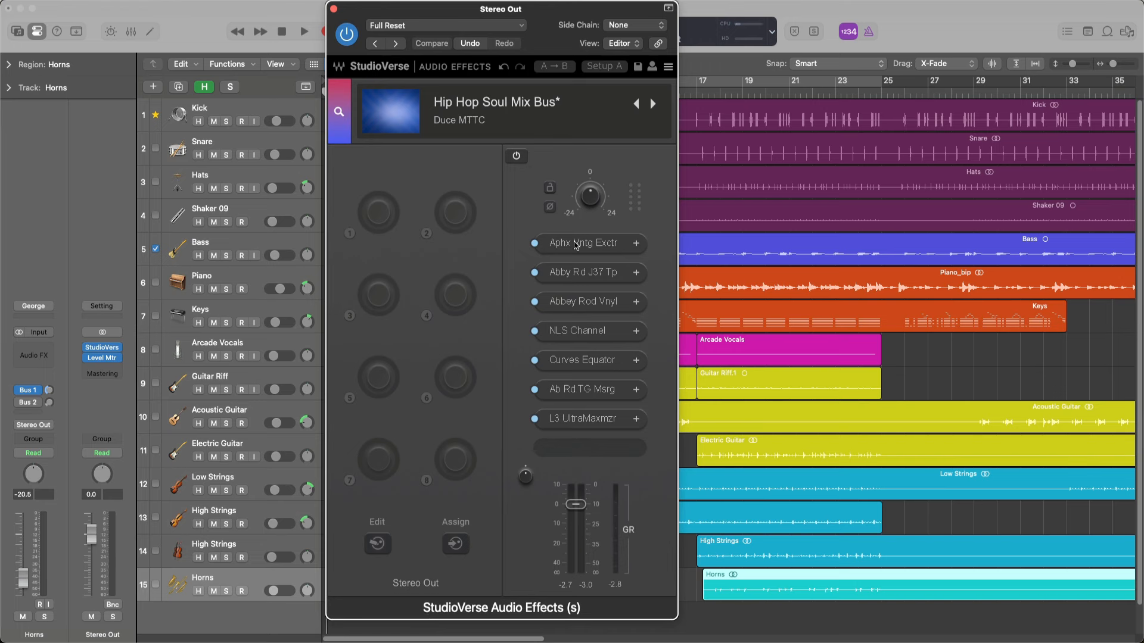
mouse_move(582, 416)
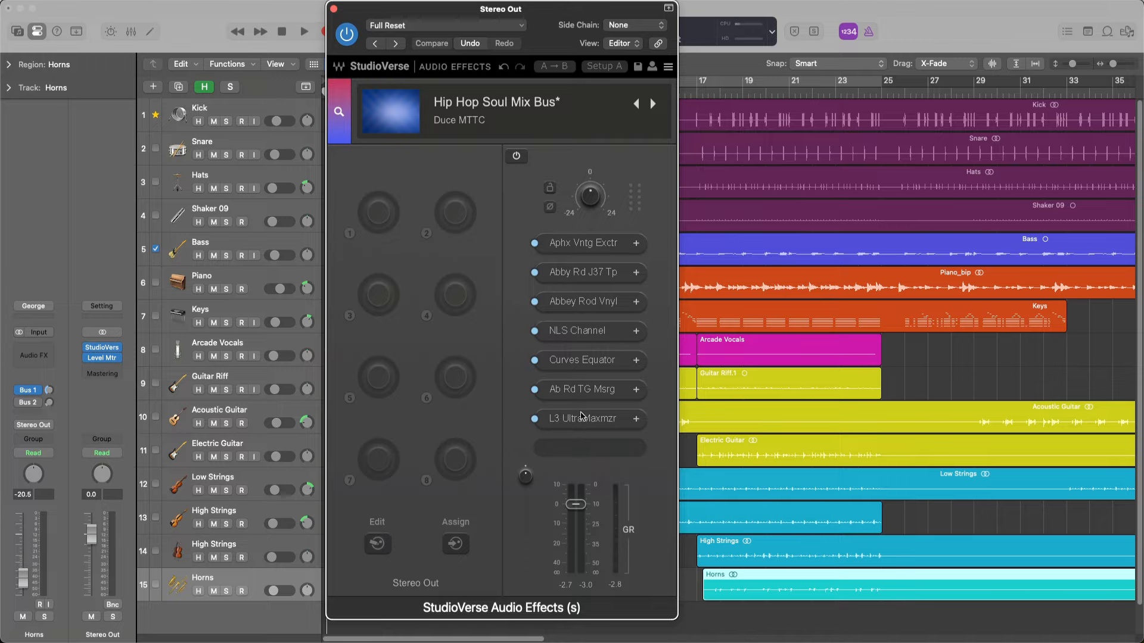
click(334, 8)
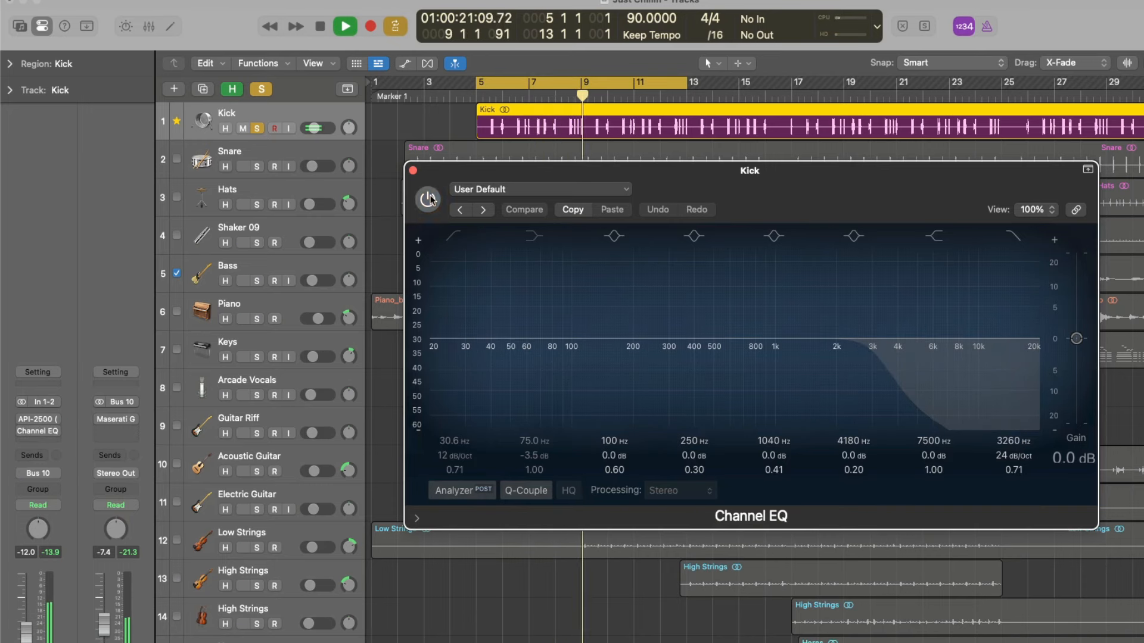
Open the Kick track's API-2500 compressor, loaded with the BD preset
click(427, 199)
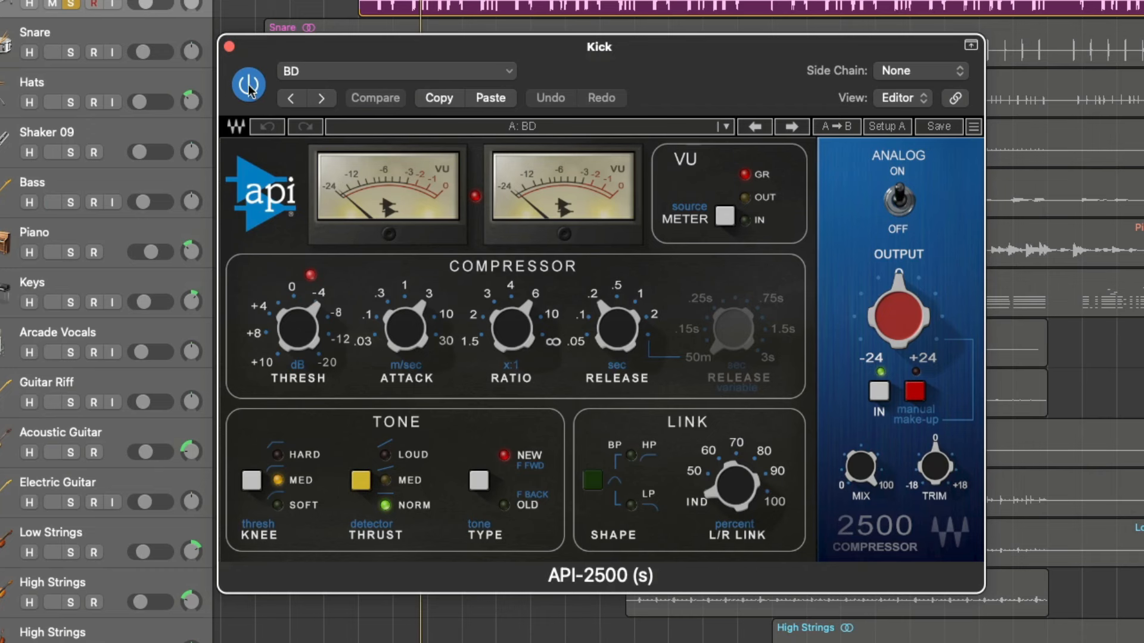
Bypass and re-enable the Kick's API-2500 to compare, then close it
click(248, 84)
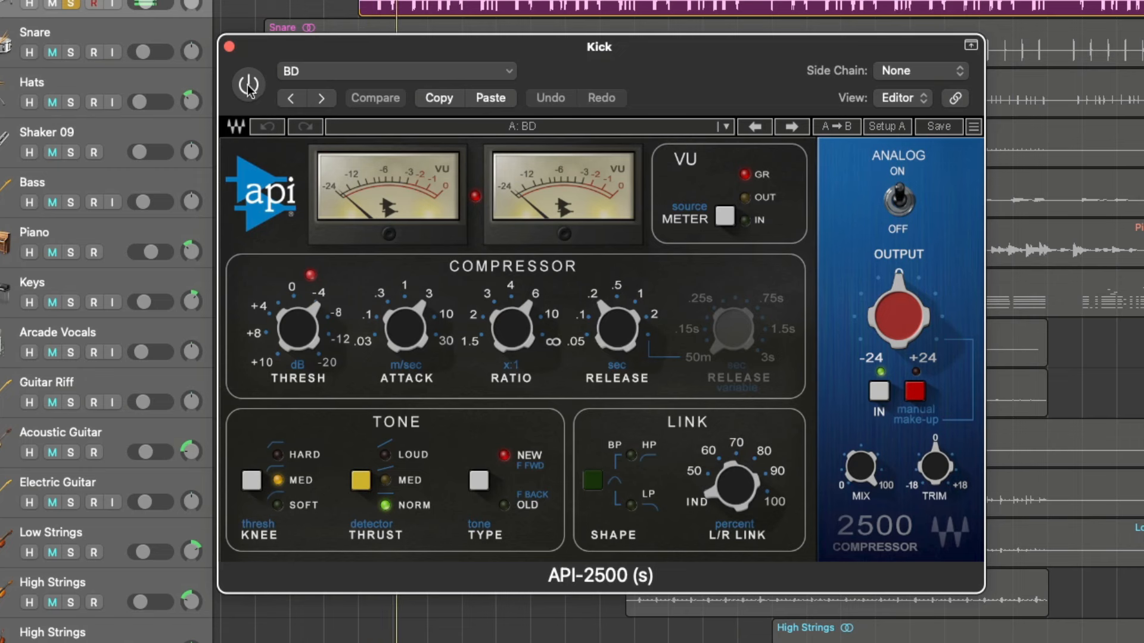
click(247, 84)
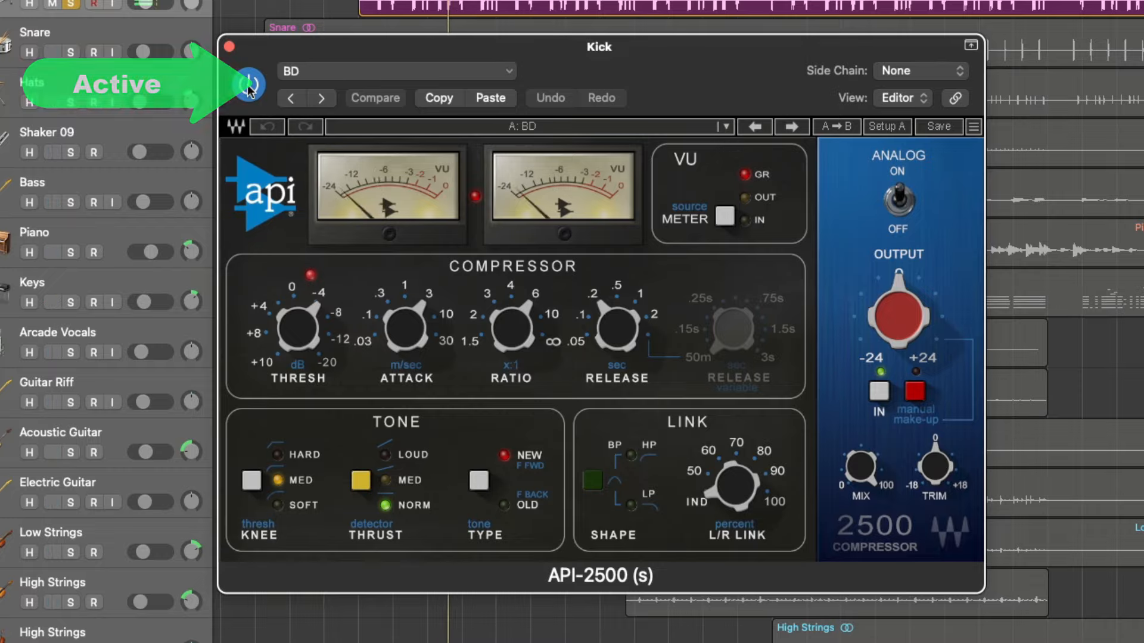
click(248, 85)
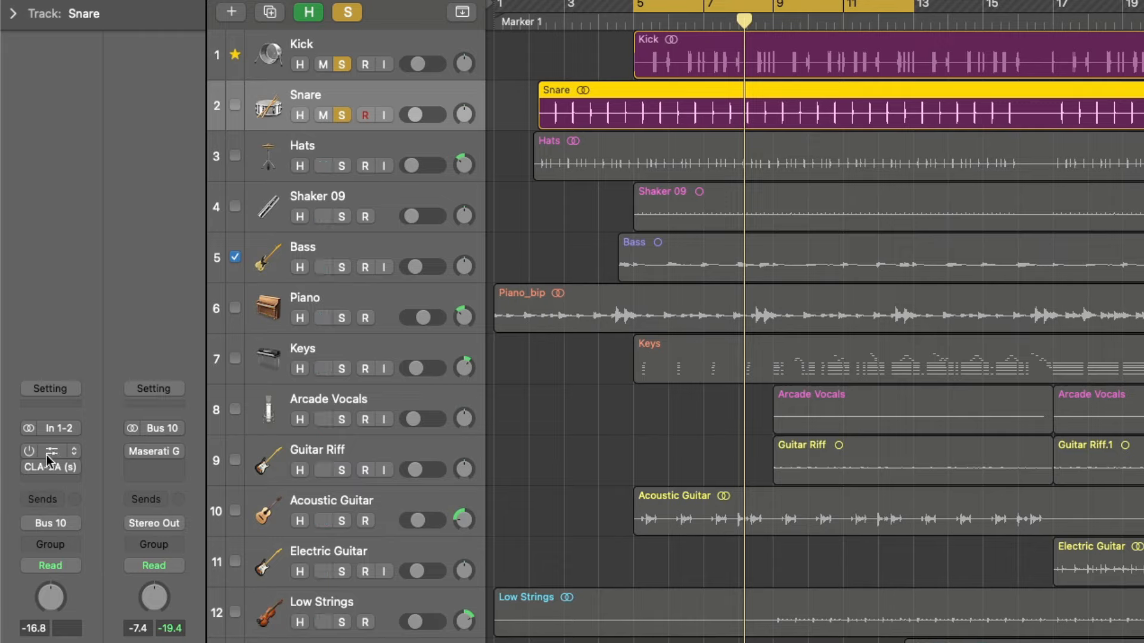
Open and re-enable the Snare Channel EQ, inspecting its 4420 Hz high cut
click(50, 451)
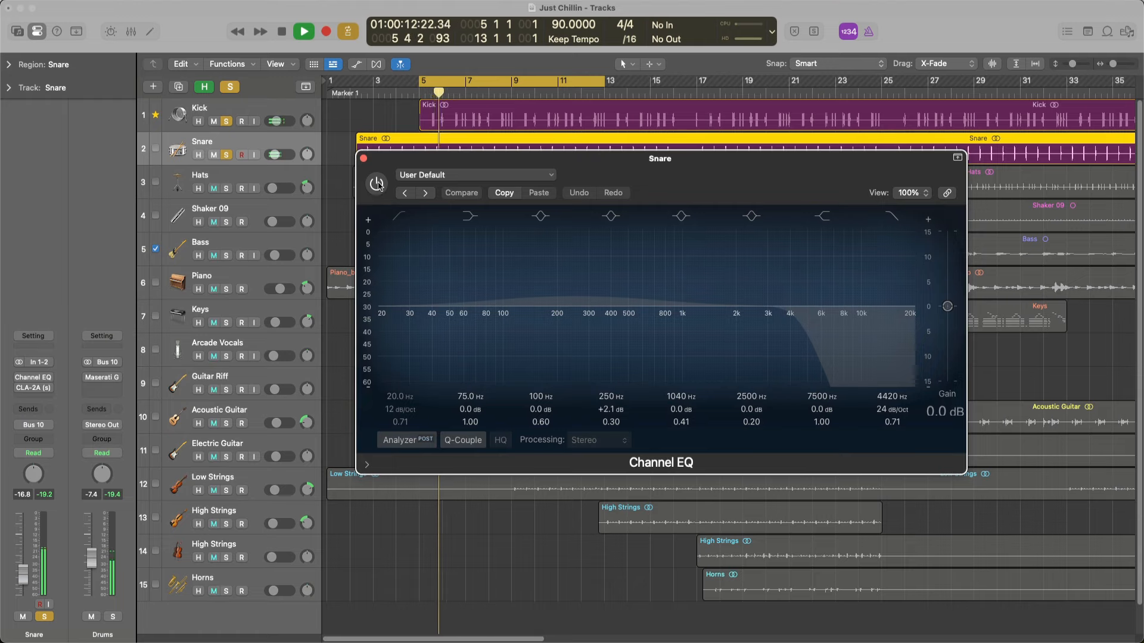
click(377, 183)
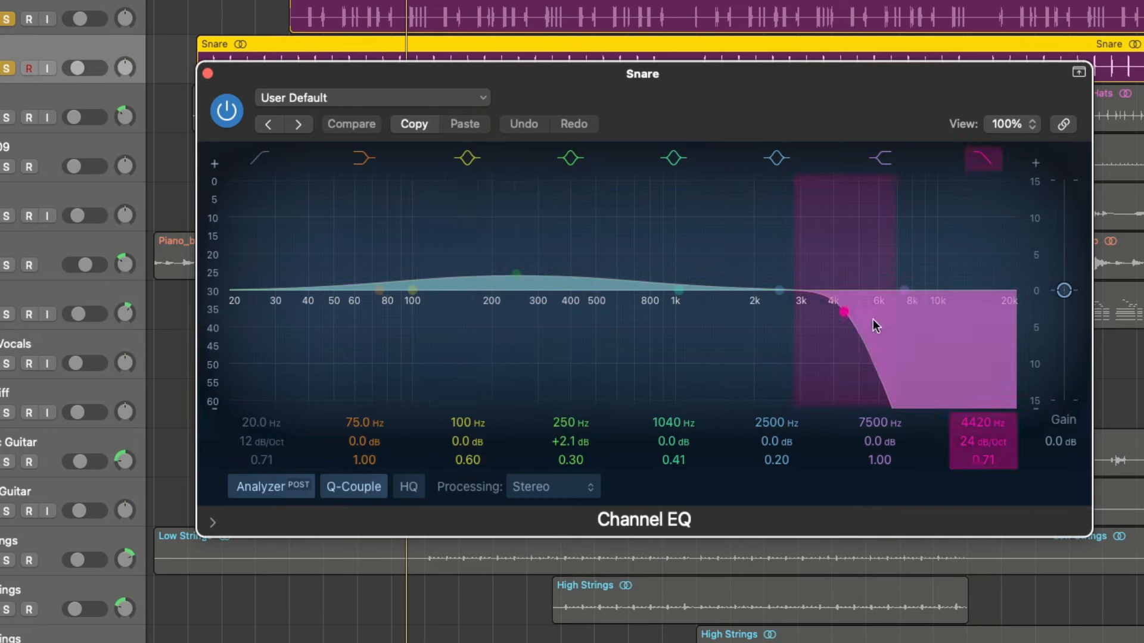
click(879, 158)
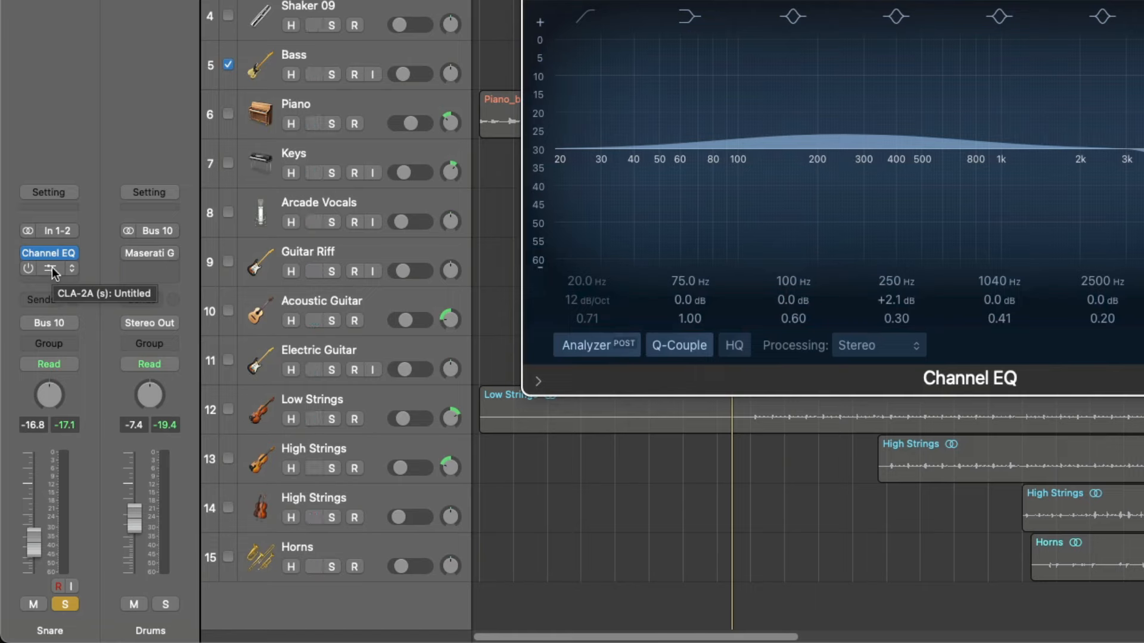
Open the Snare's CLA-2A compressor and toggle it on and off to compare
click(49, 269)
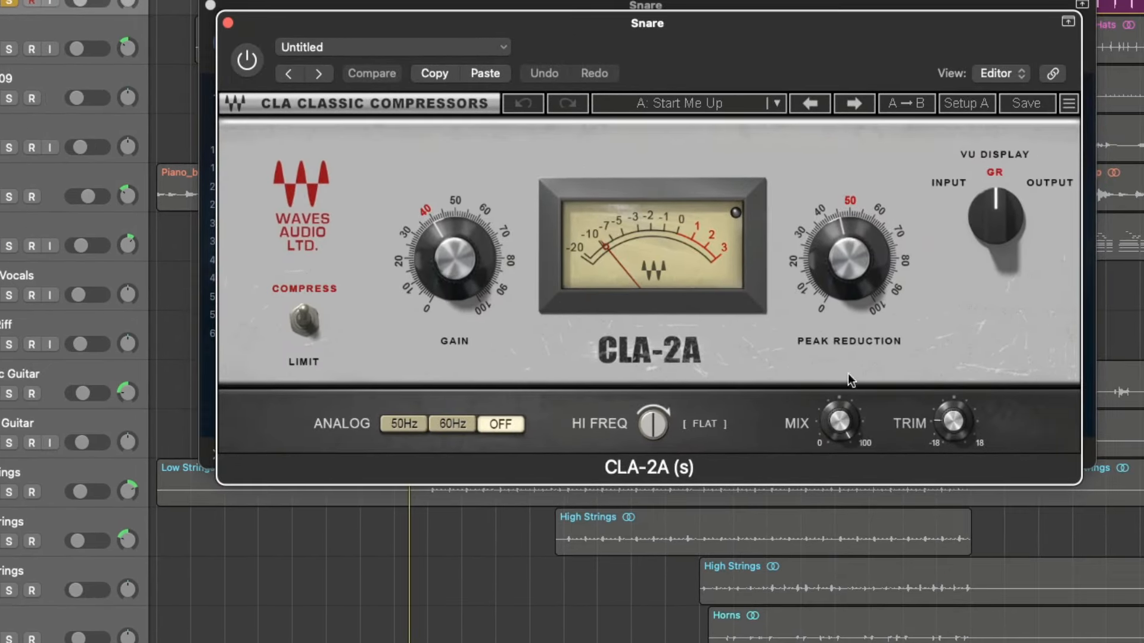
mouse_move(656, 488)
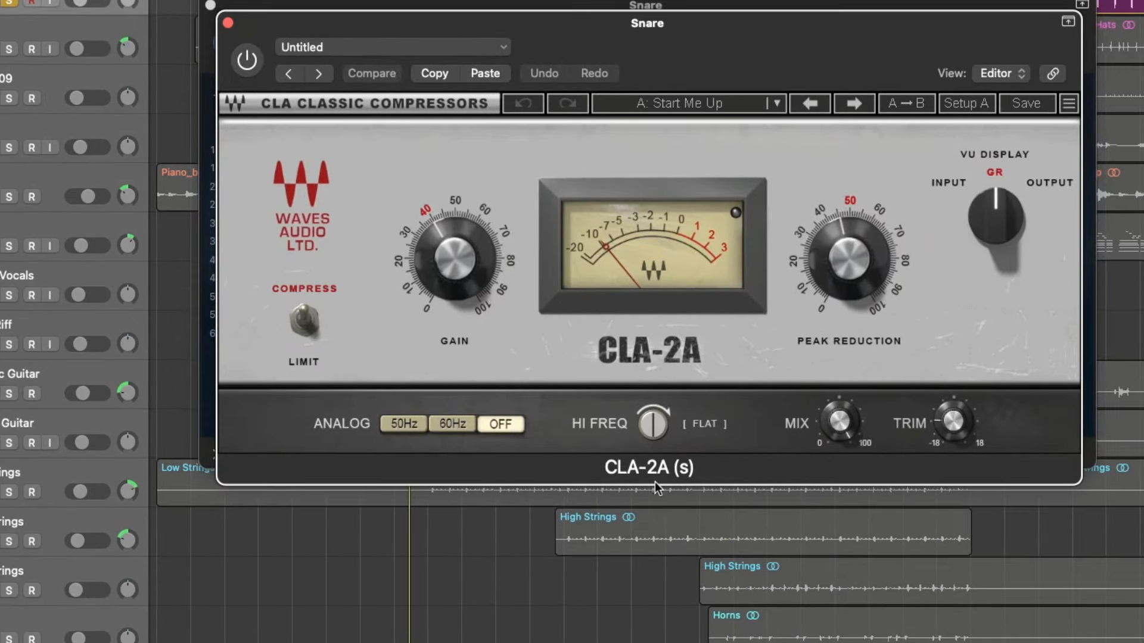
mouse_move(693, 133)
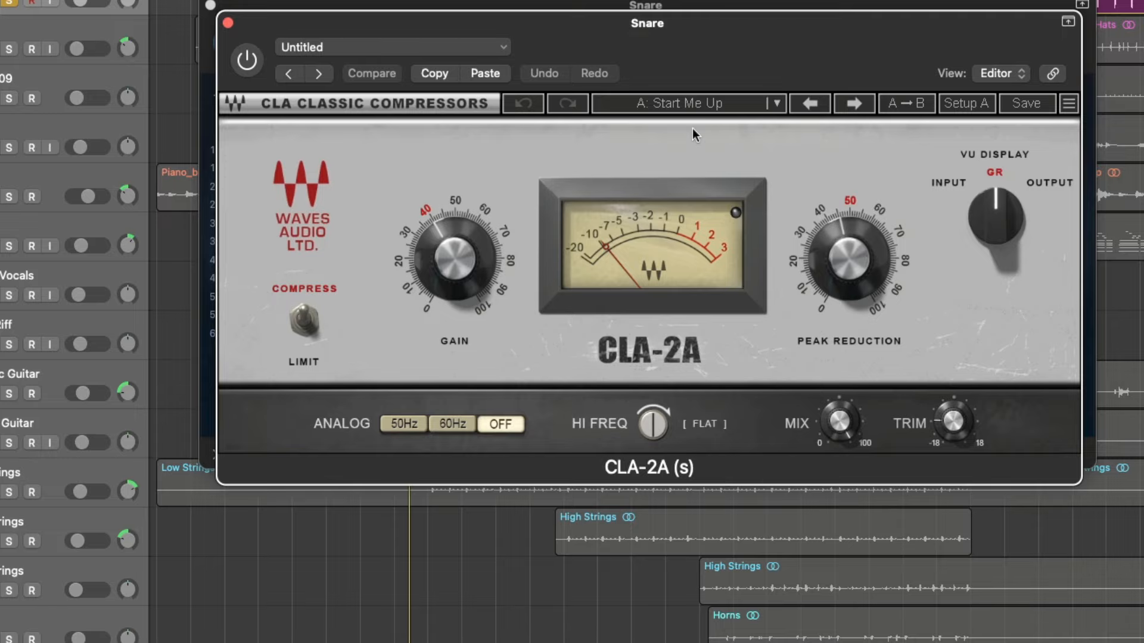
mouse_move(633, 42)
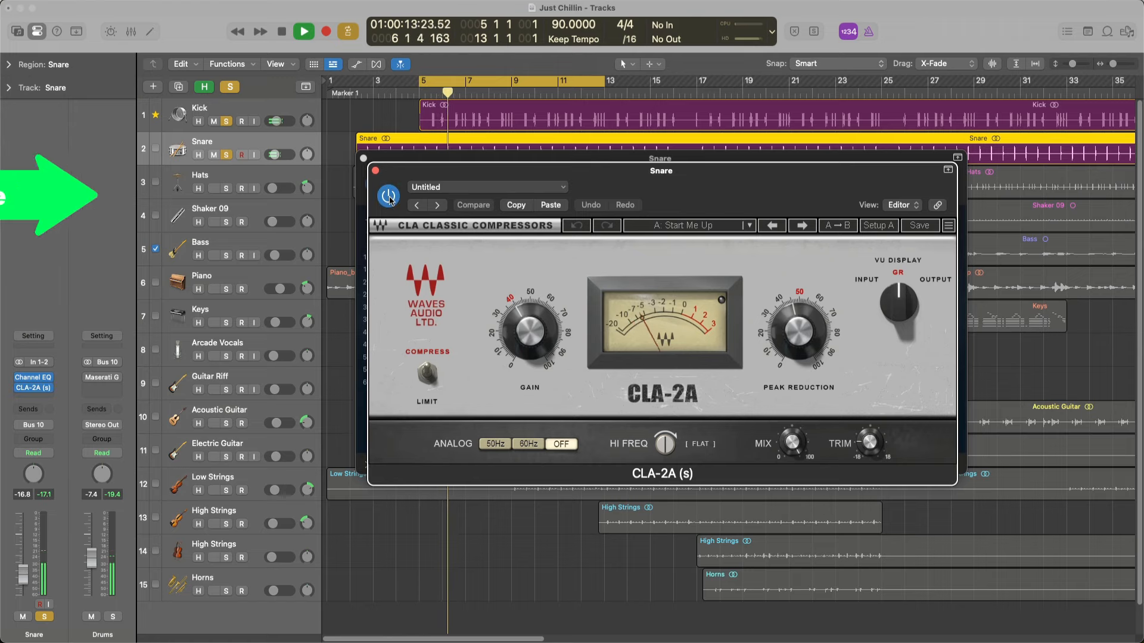
click(387, 196)
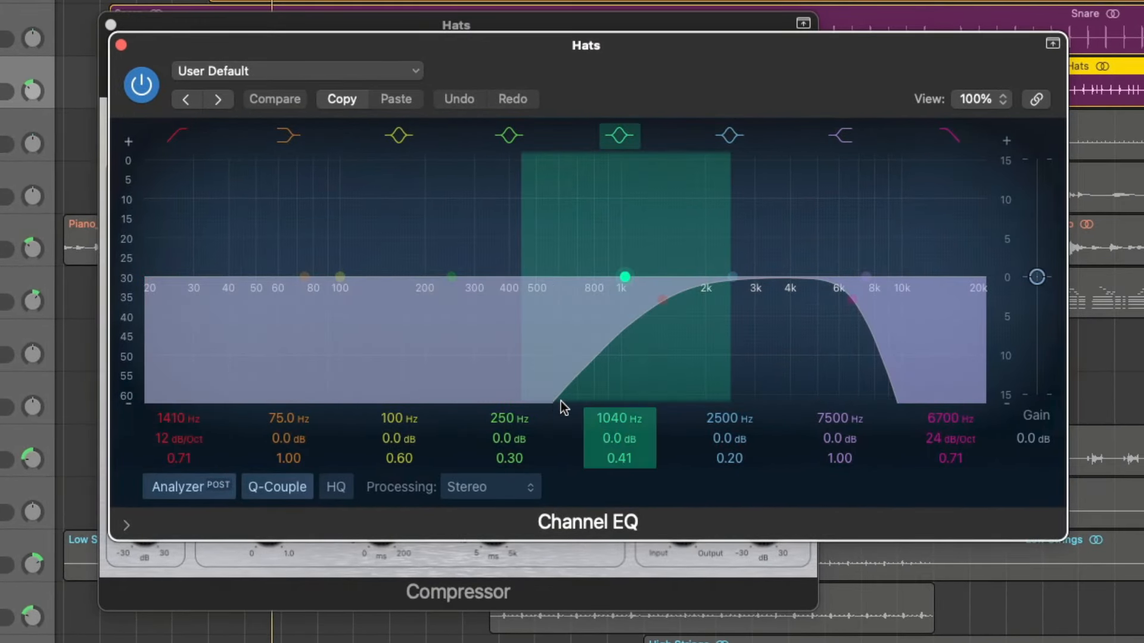
Inspect the Hats EQ's steep low cut, then open the drum bus Maserati GRP
click(948, 136)
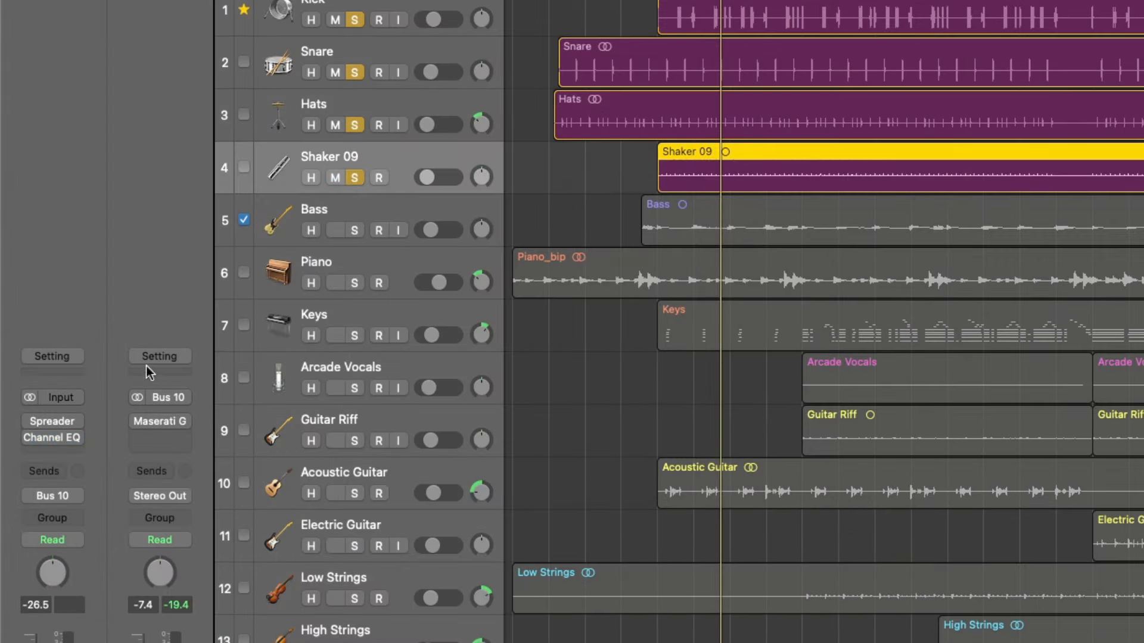
click(51, 437)
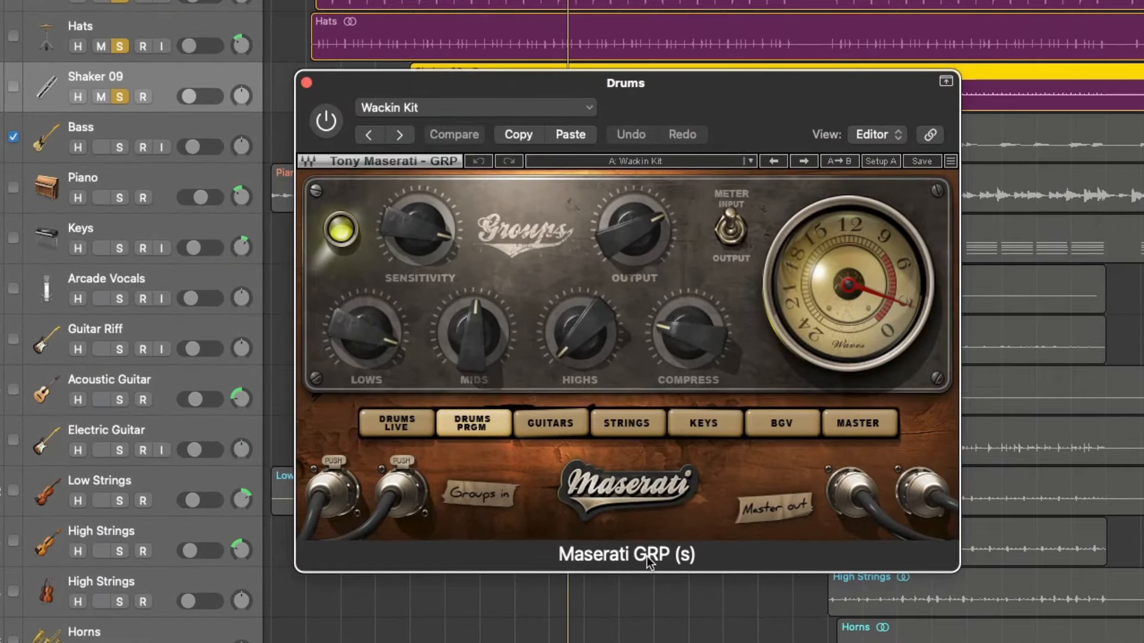
click(325, 121)
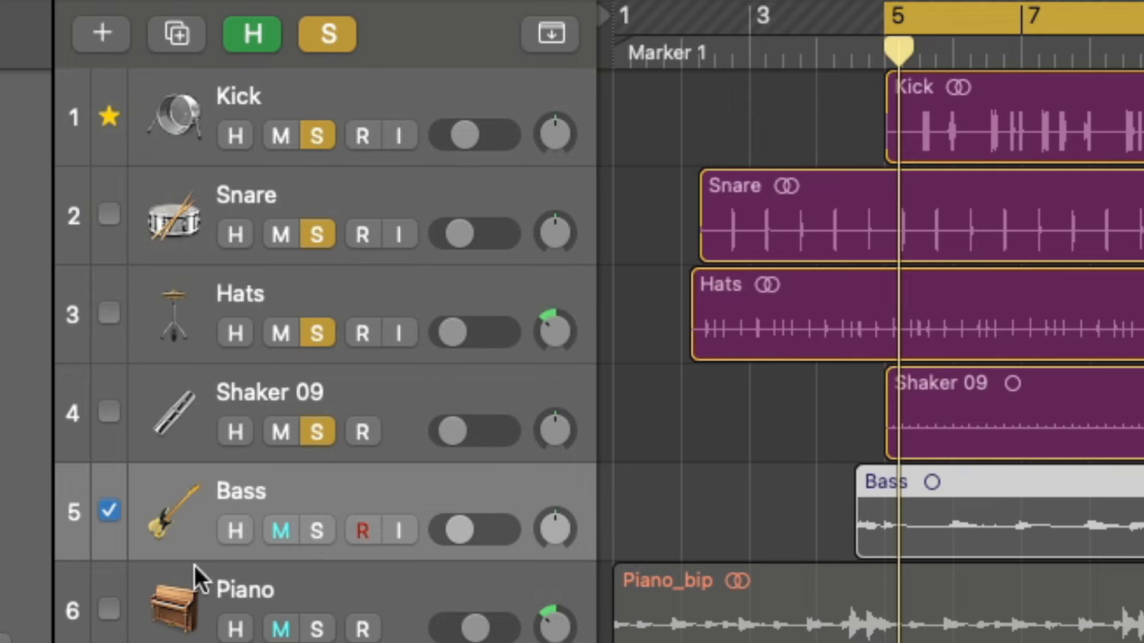
Select the Bass track to show its dbx-160 and Curves Equator channel strip
click(280, 530)
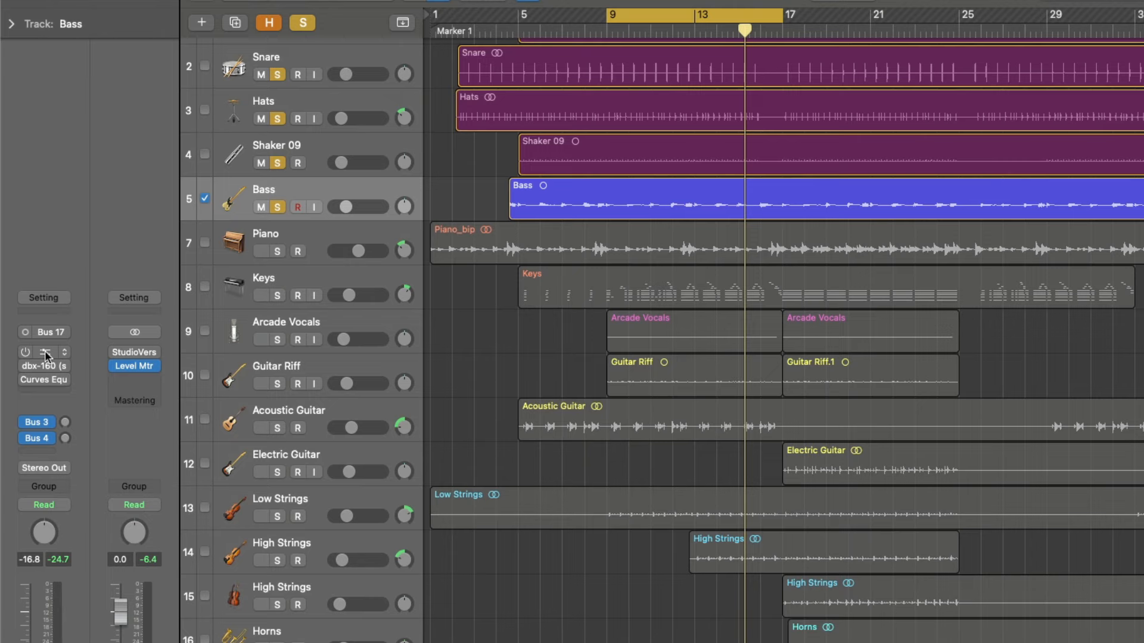
Open the Bass track's Maserati B72 plugin window
click(44, 366)
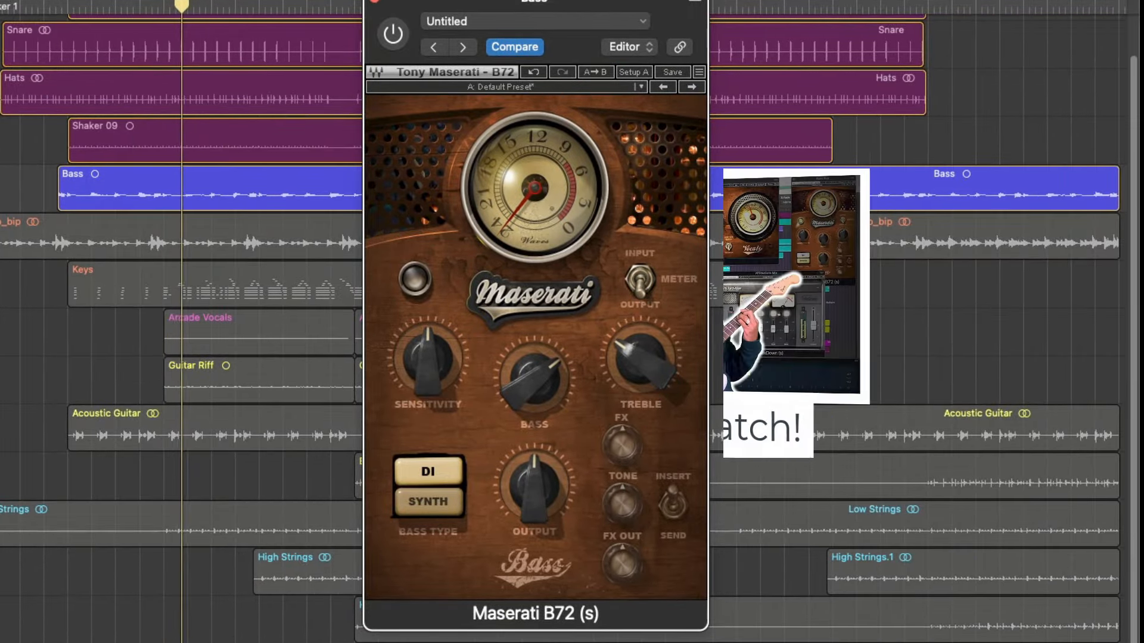
click(392, 35)
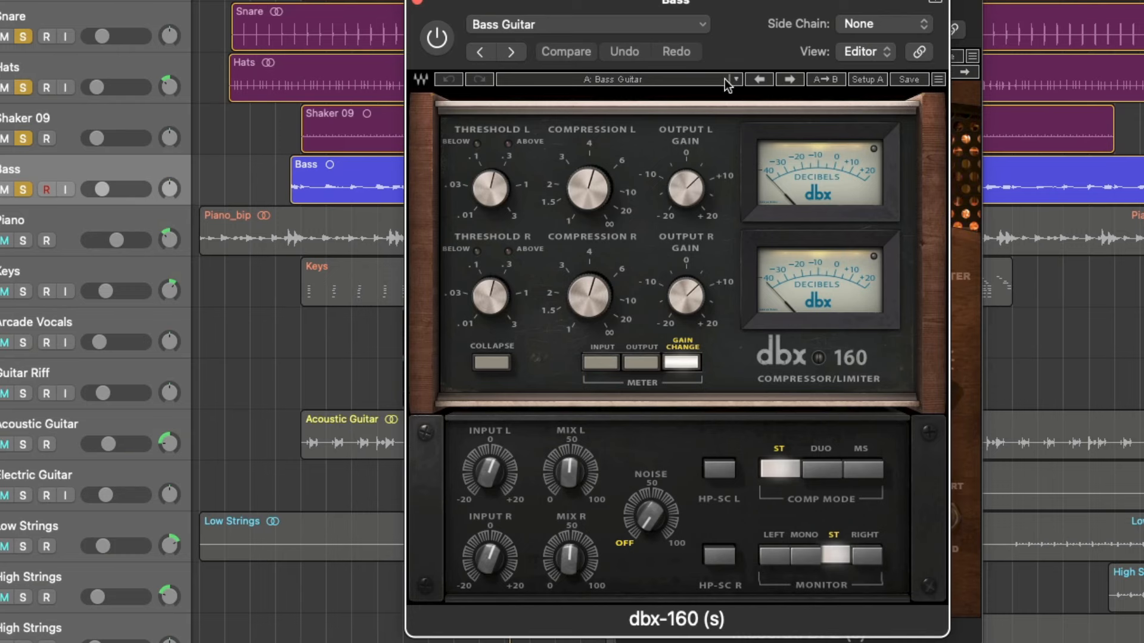
Switch on the Bass track's dbx-160 compressor with its Bass Guitar preset
click(732, 79)
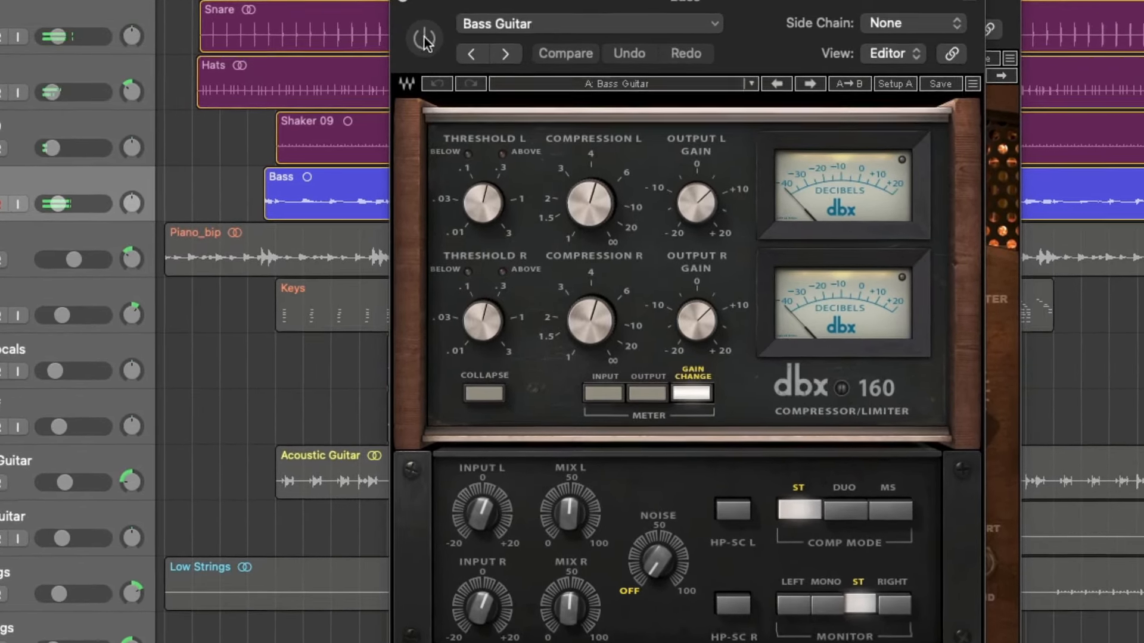
click(424, 38)
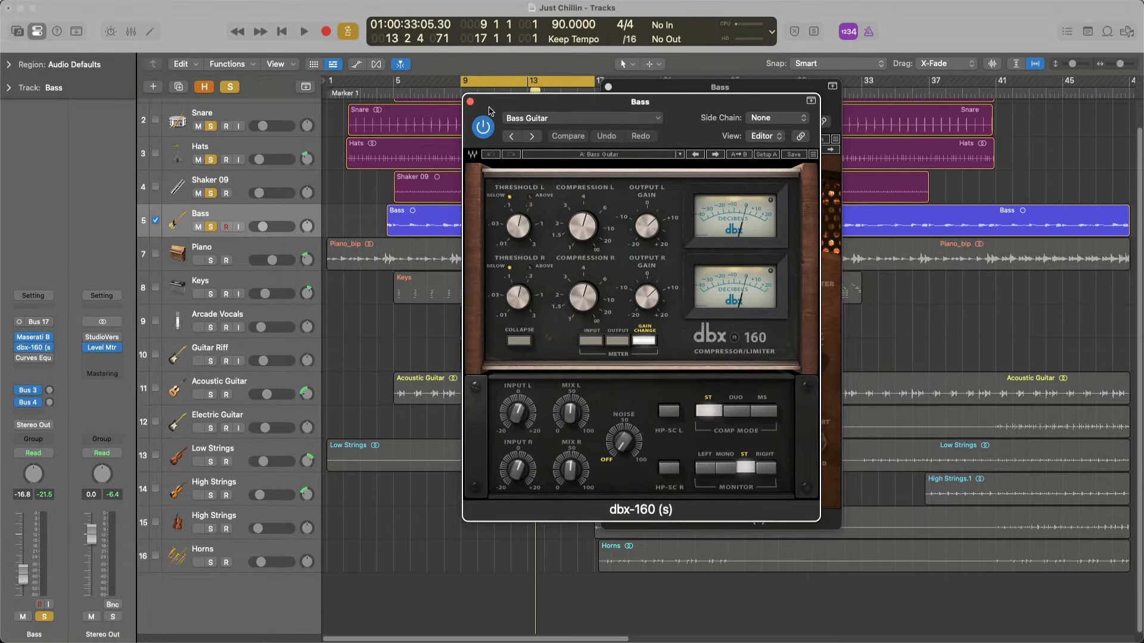
mouse_move(486, 111)
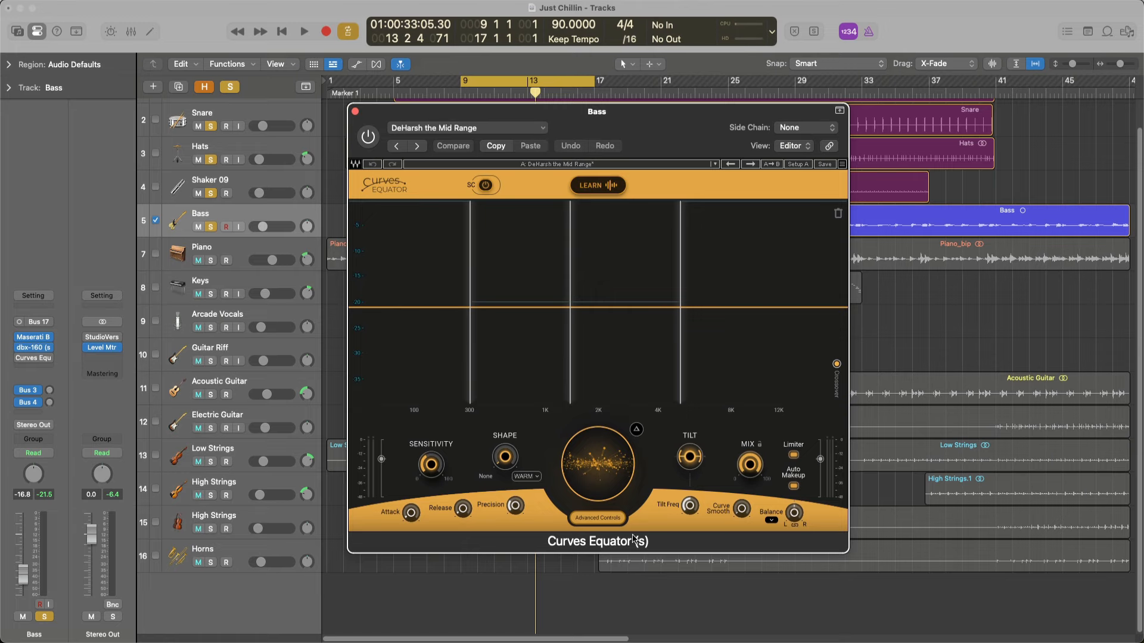
mouse_move(647, 132)
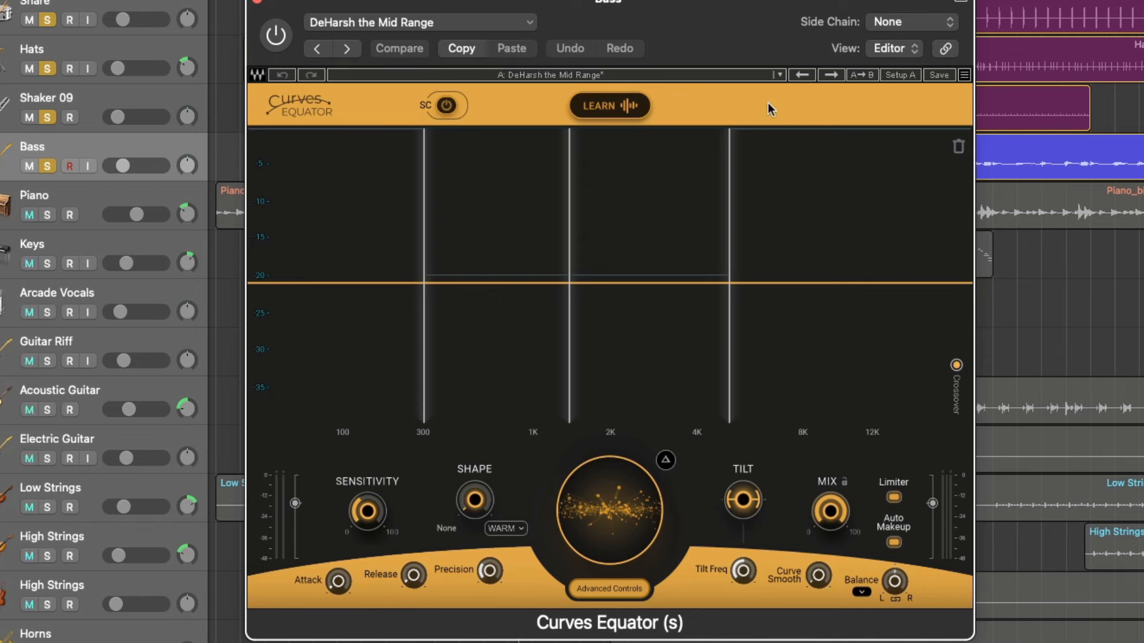
Browse factory presets, keep DeHarsh the Mid Range, and A/B Curves Equator on and off
click(777, 75)
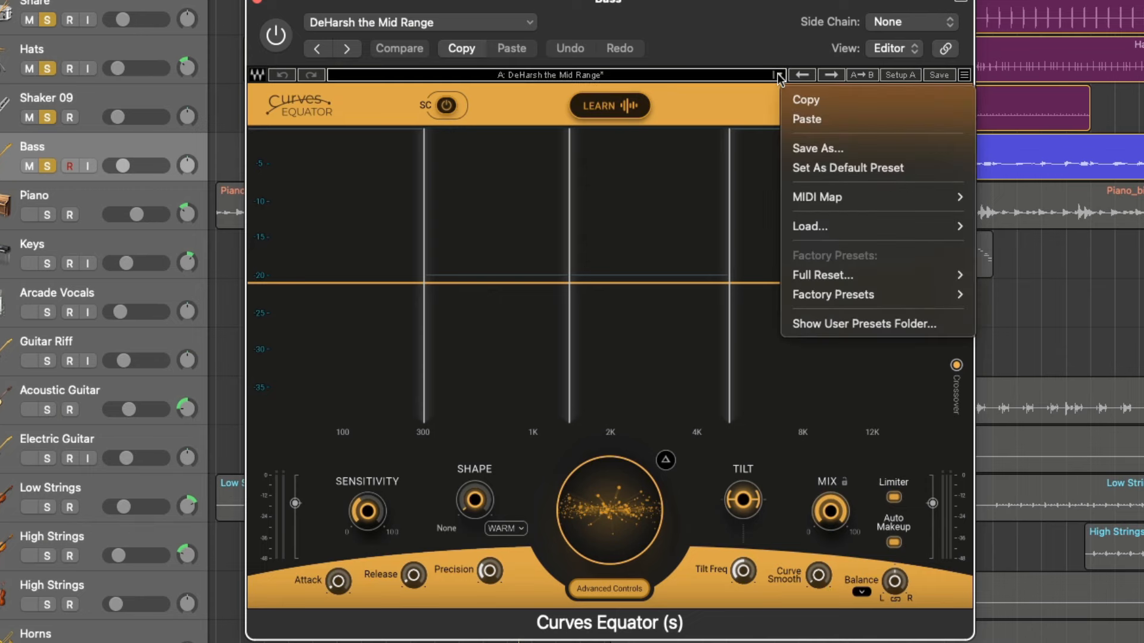
click(833, 295)
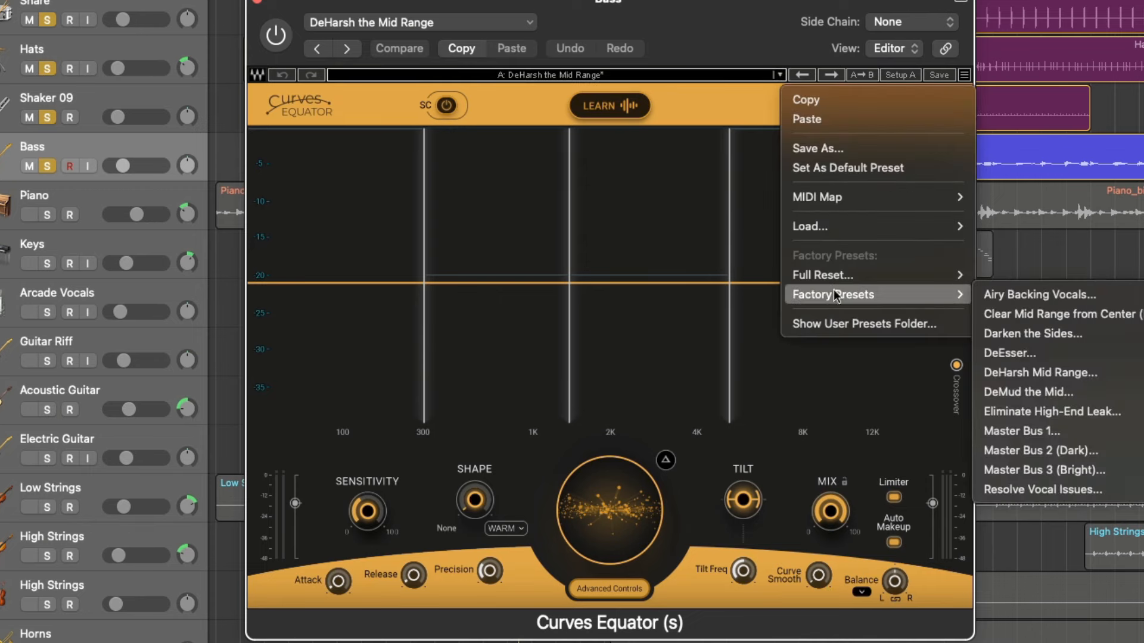
mouse_move(1030, 333)
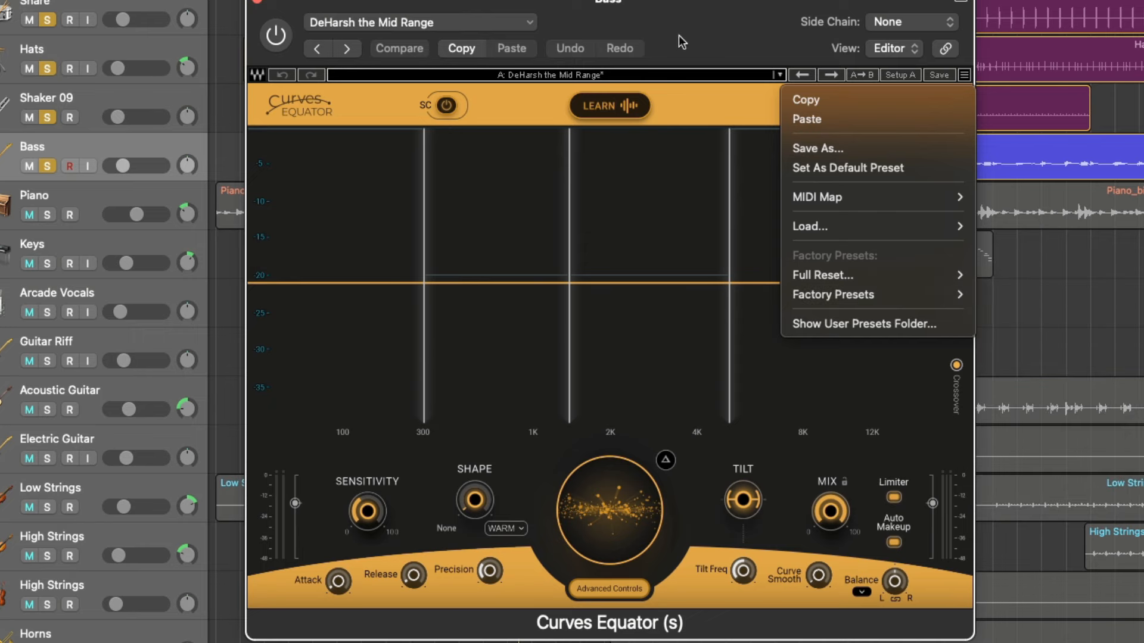
mouse_move(415, 31)
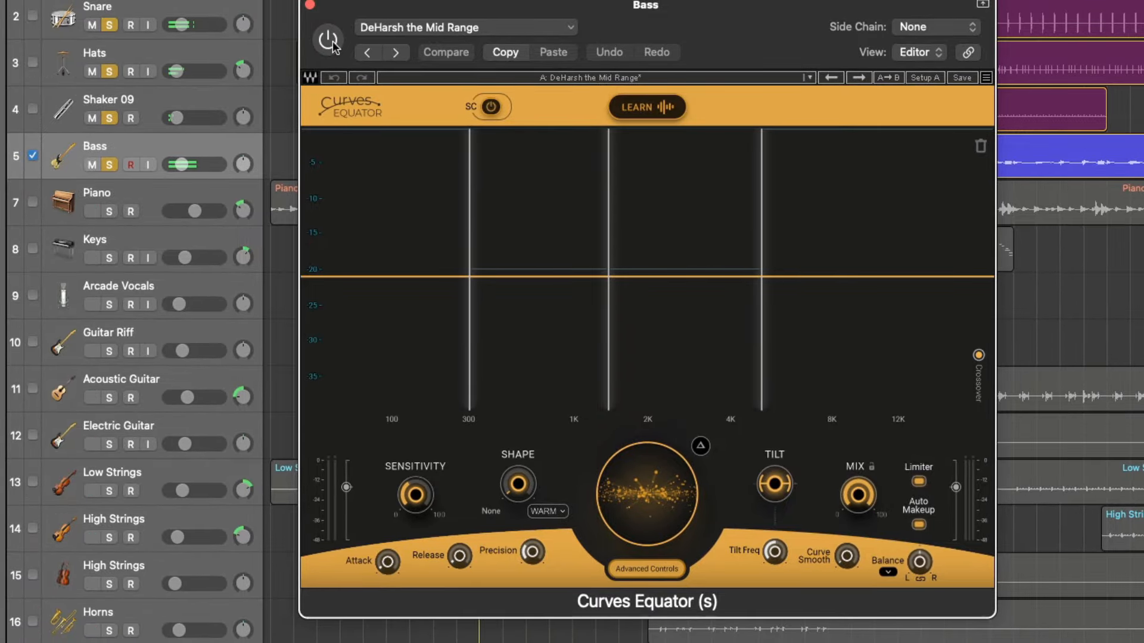
click(327, 39)
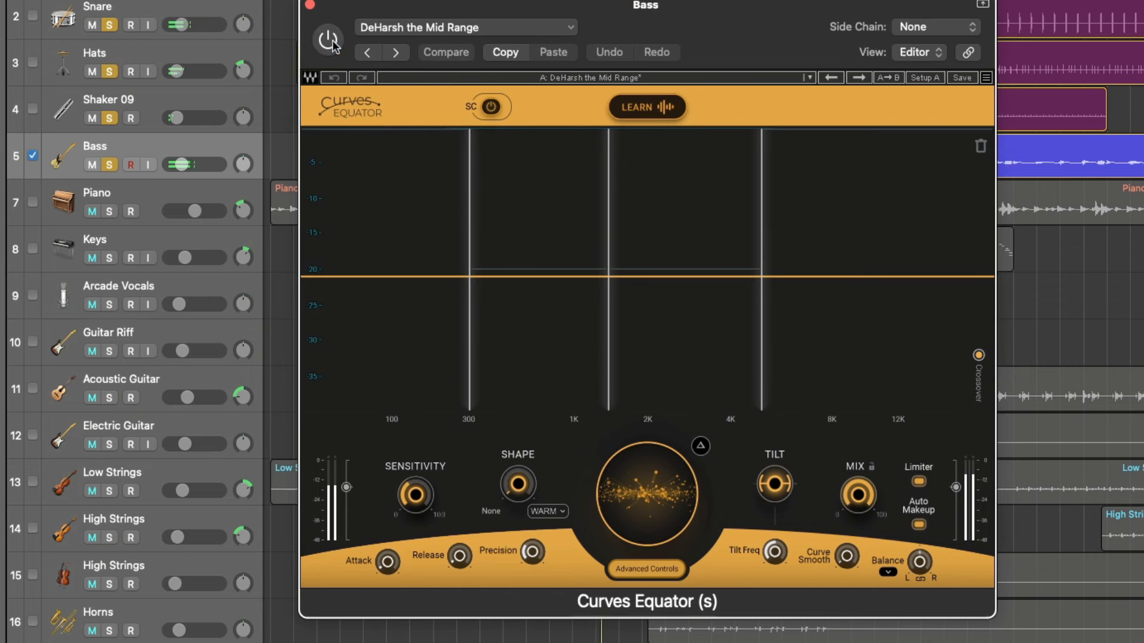
click(327, 40)
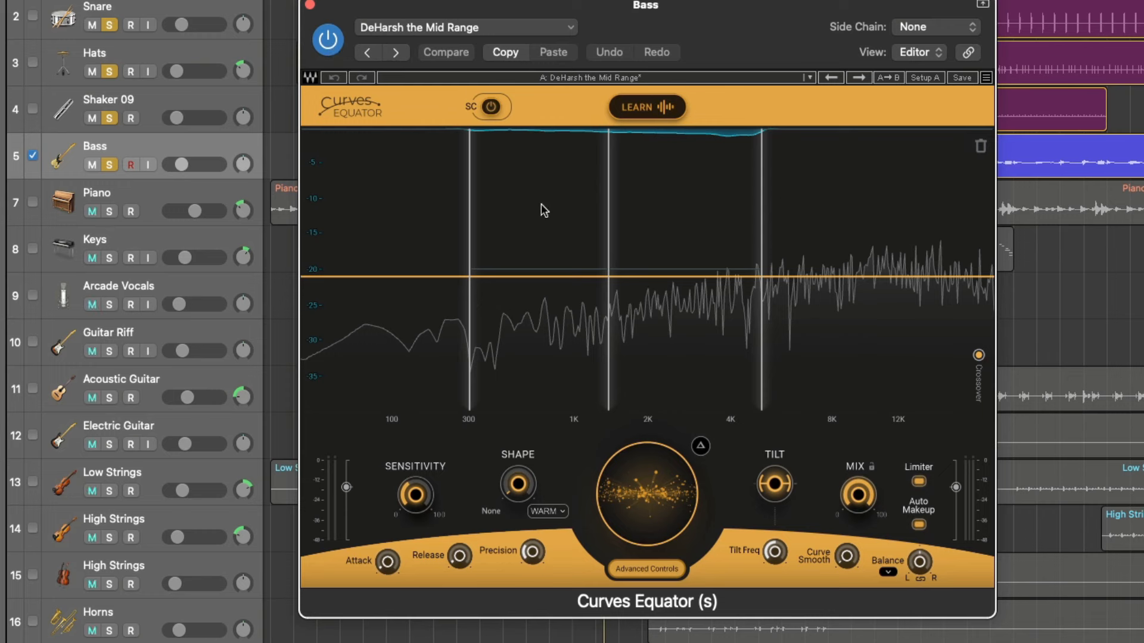
mouse_move(706, 340)
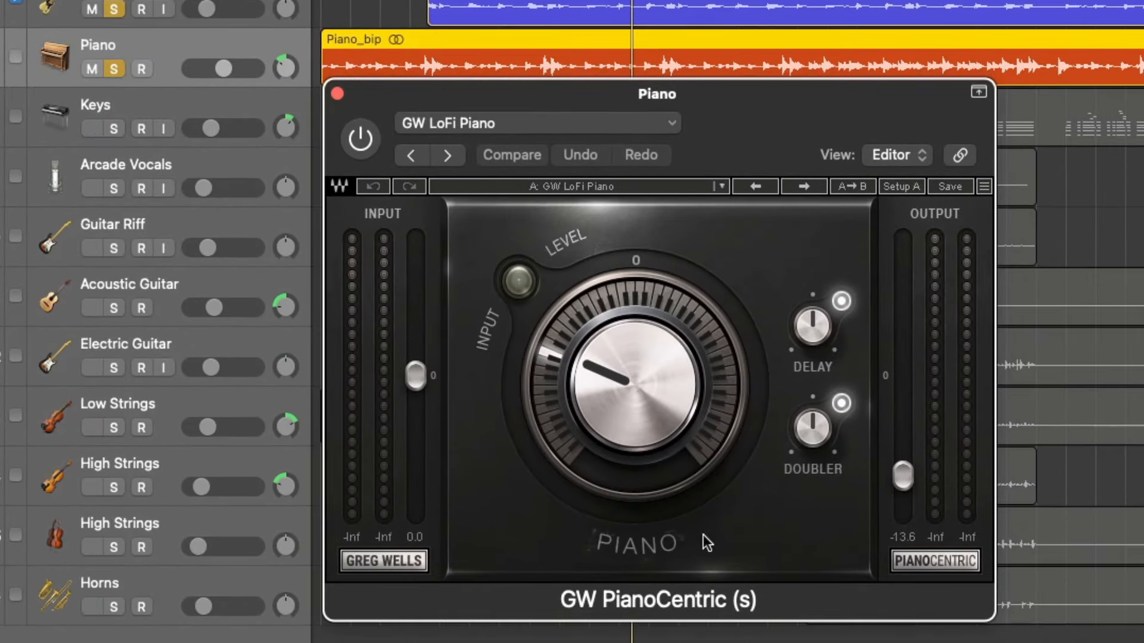
mouse_move(493, 283)
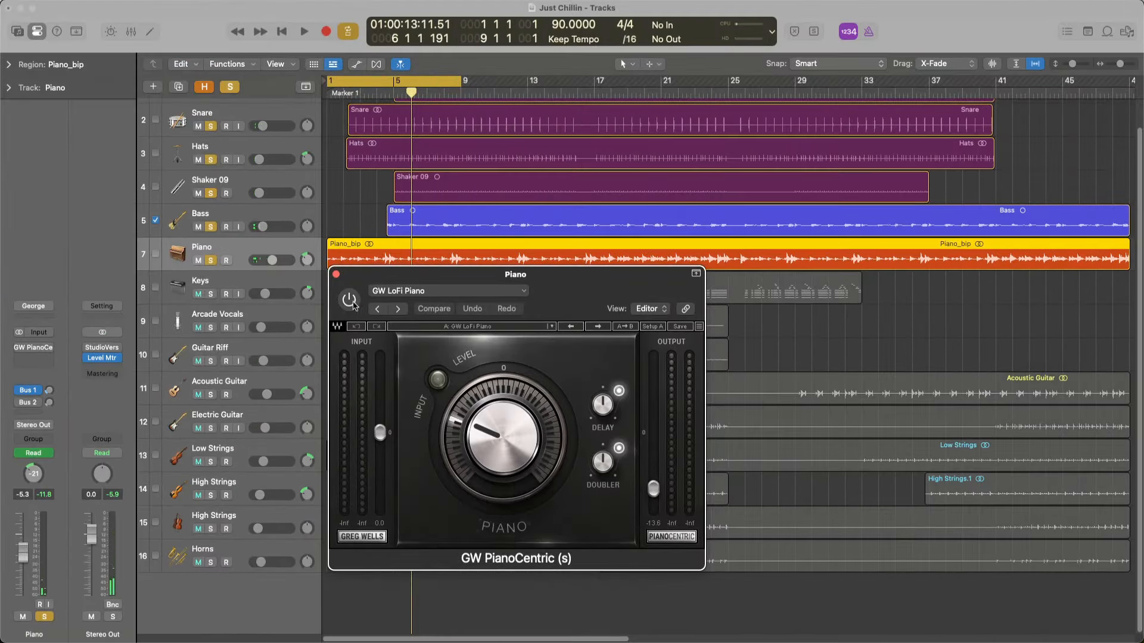
Bypass-compare the Piano track's GW PianoCentric on the GW LoFi Piano preset
click(348, 300)
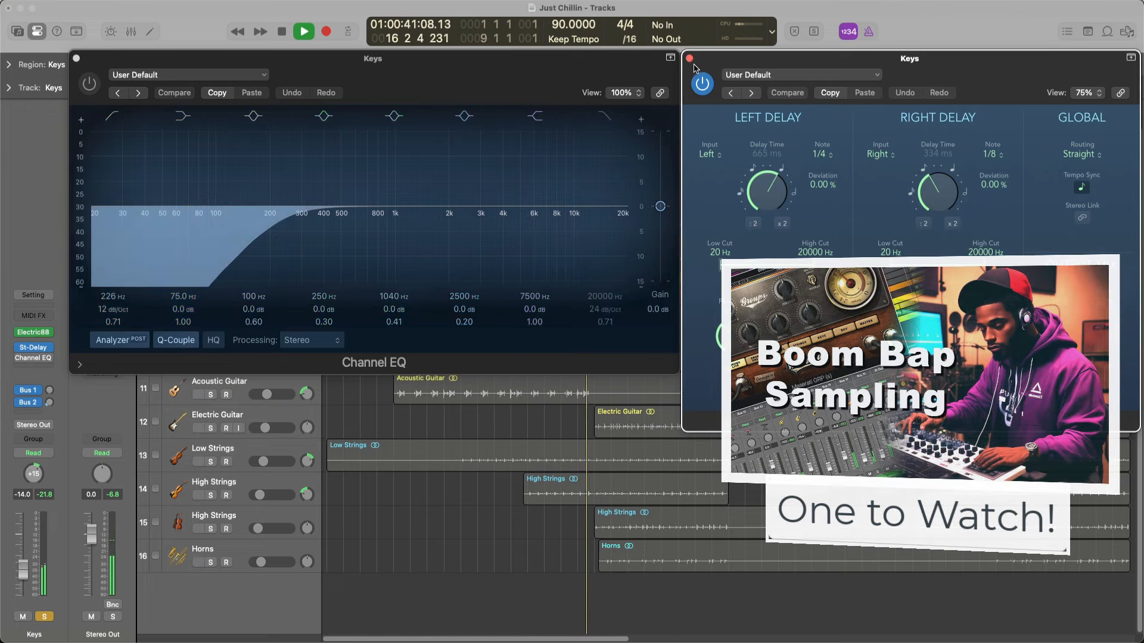
Bring the Keys Stereo Delay forward and adjust the Channel EQ 100 Hz band's Q
click(281, 32)
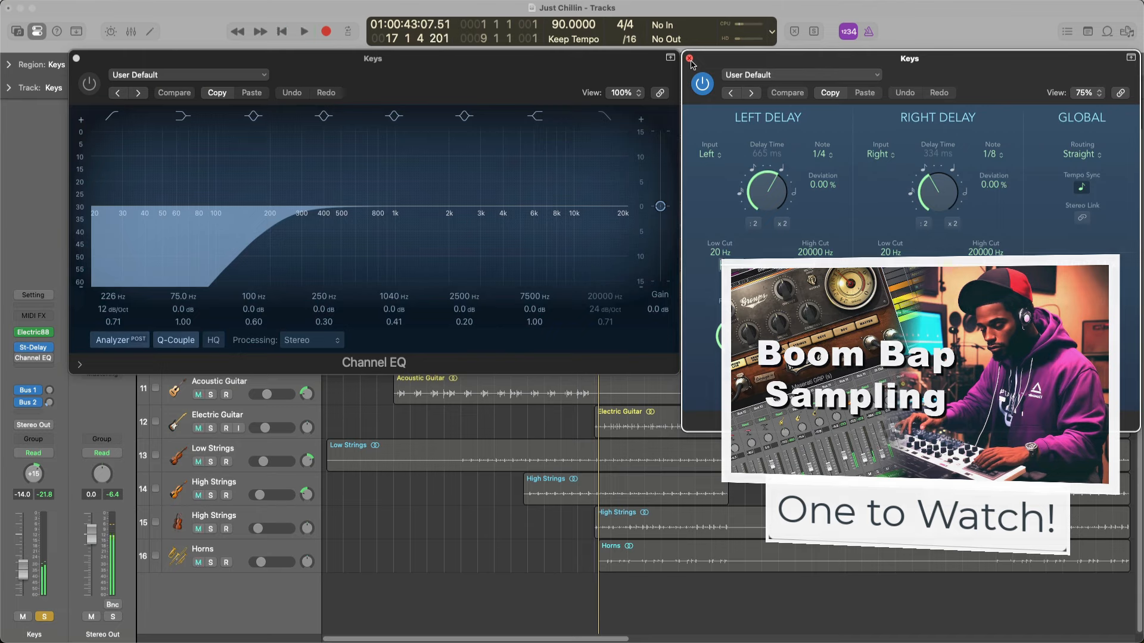
click(690, 58)
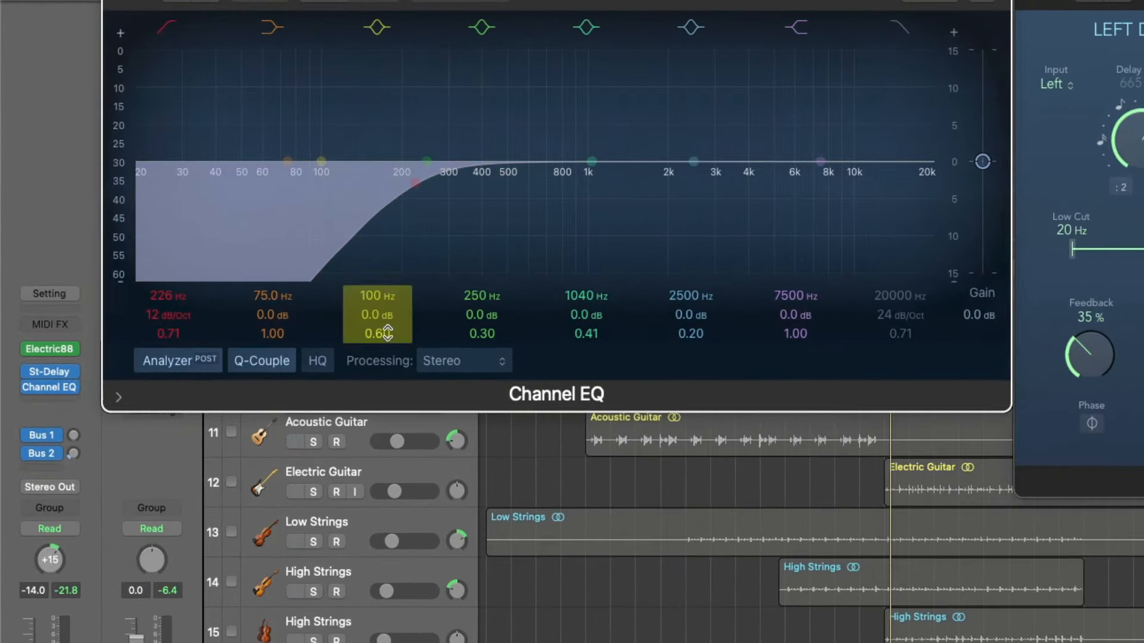
click(167, 28)
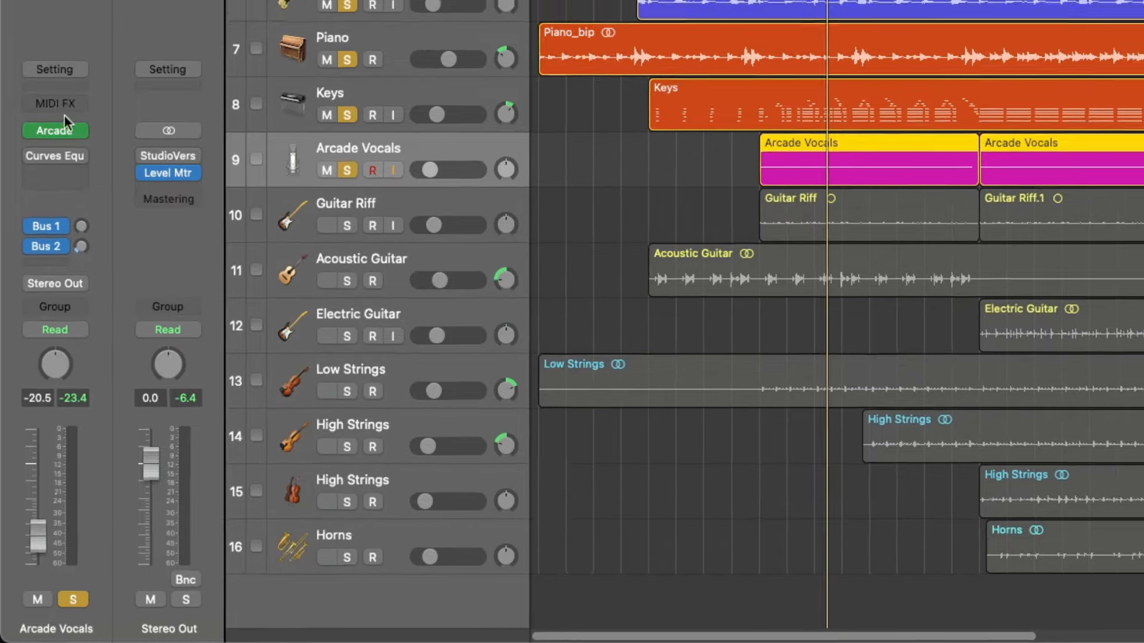
Open Arcade on Arcade Vocals and A/B Curves Equator's Airy Backing Vocals preset
click(55, 131)
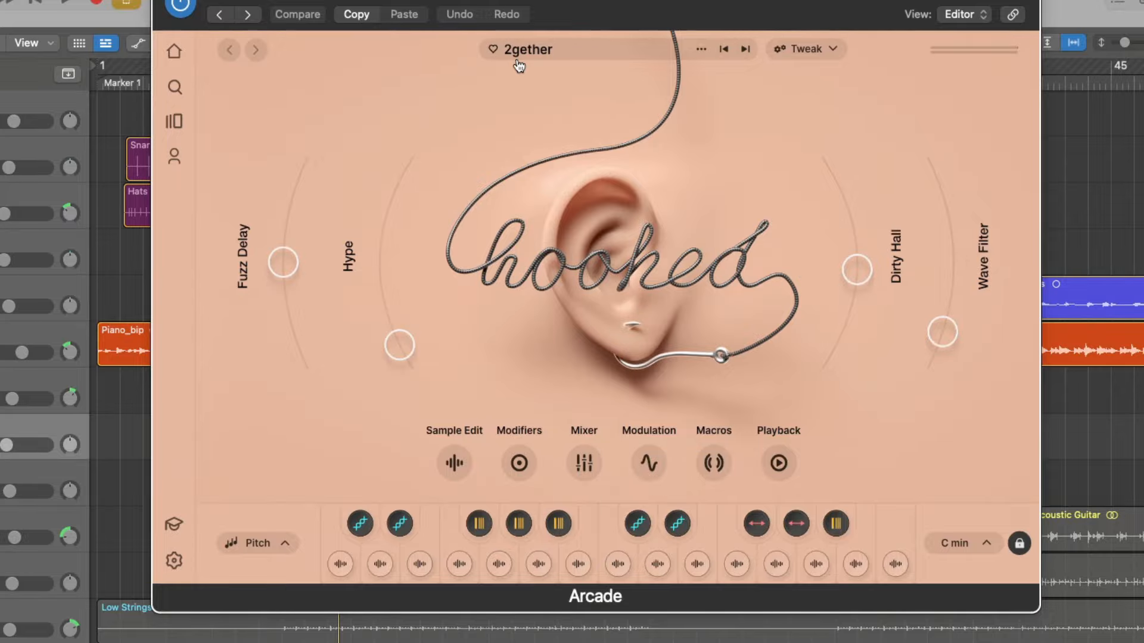
mouse_move(247, 79)
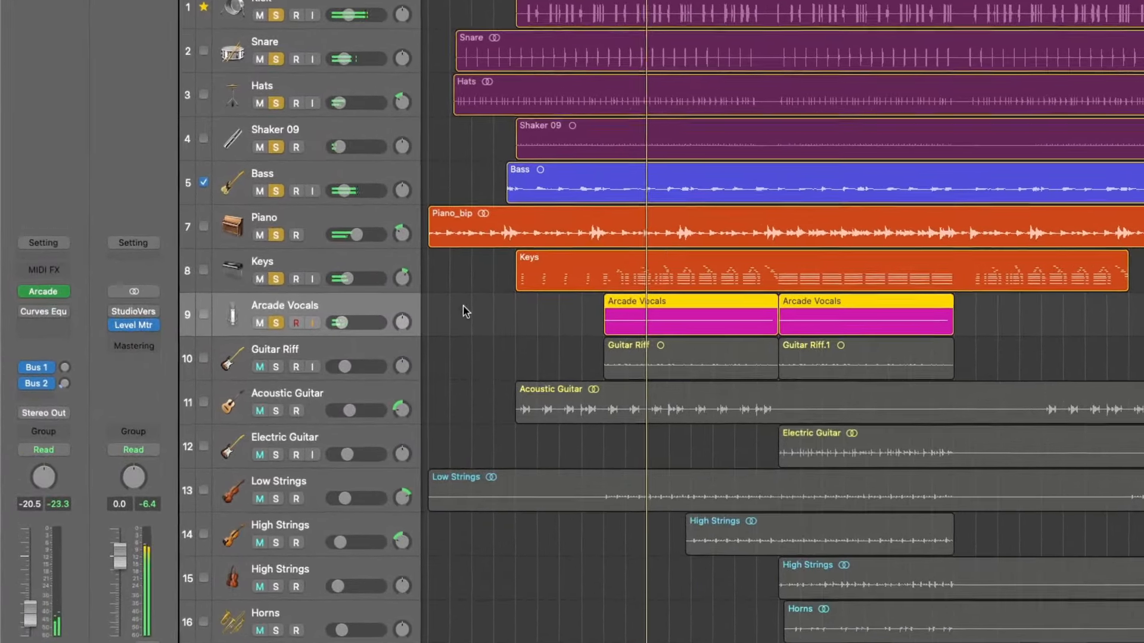
scroll(down, 3)
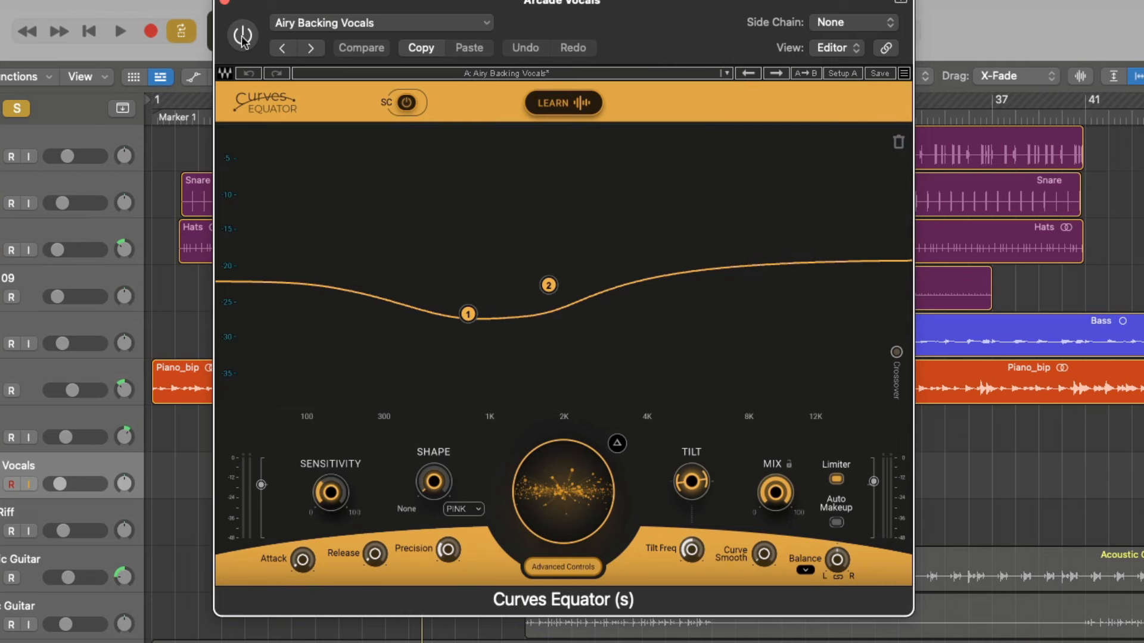
click(120, 30)
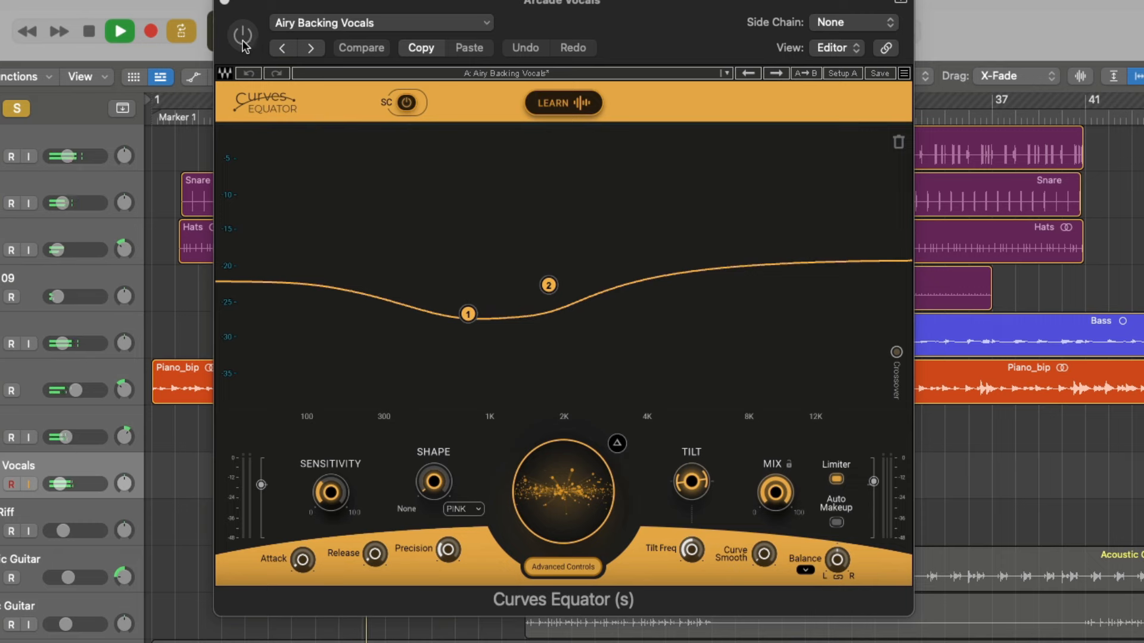
click(242, 35)
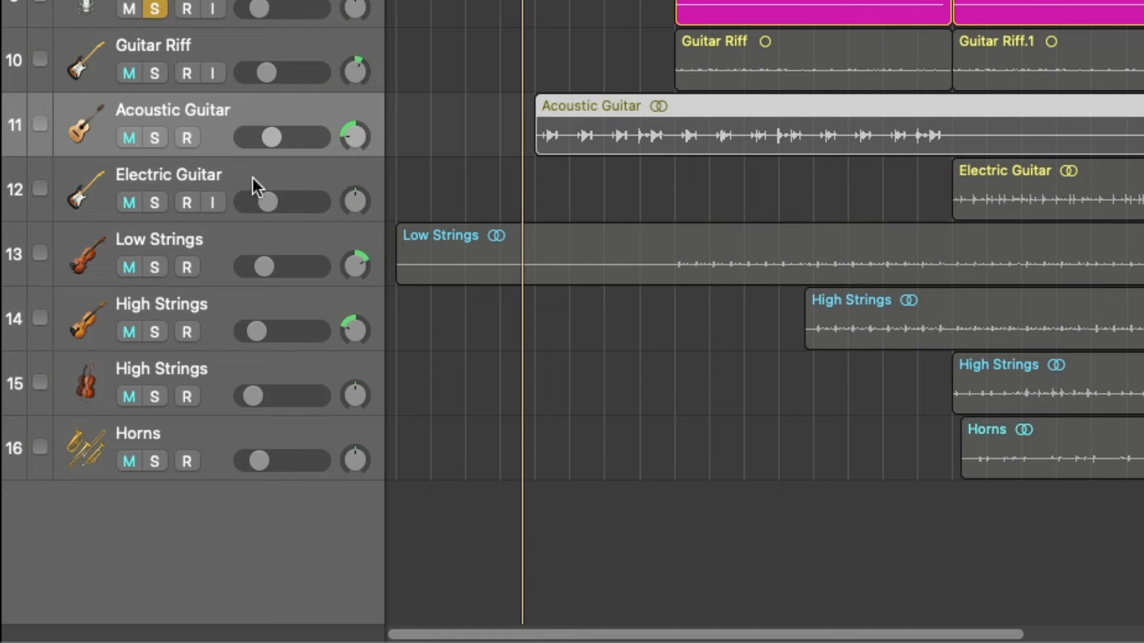
click(185, 202)
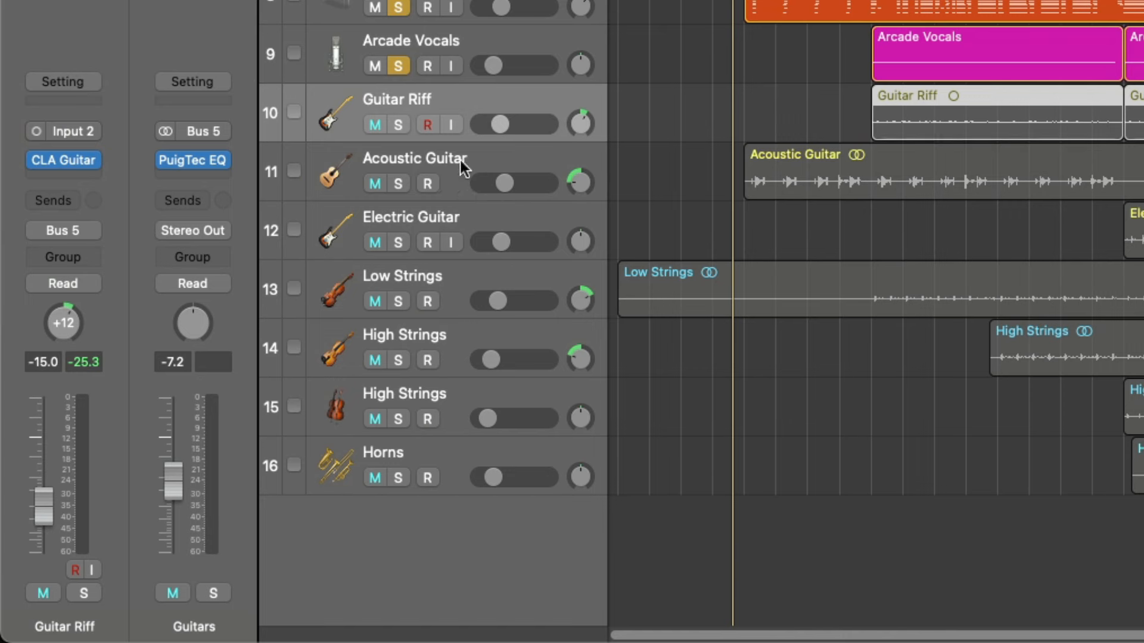
click(415, 159)
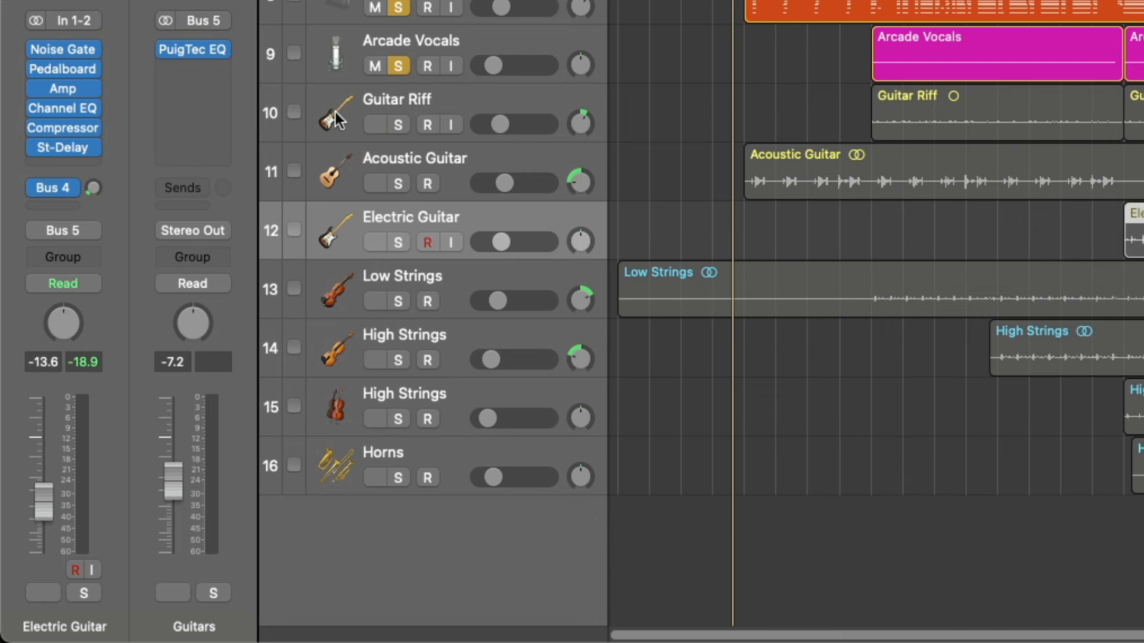
click(398, 99)
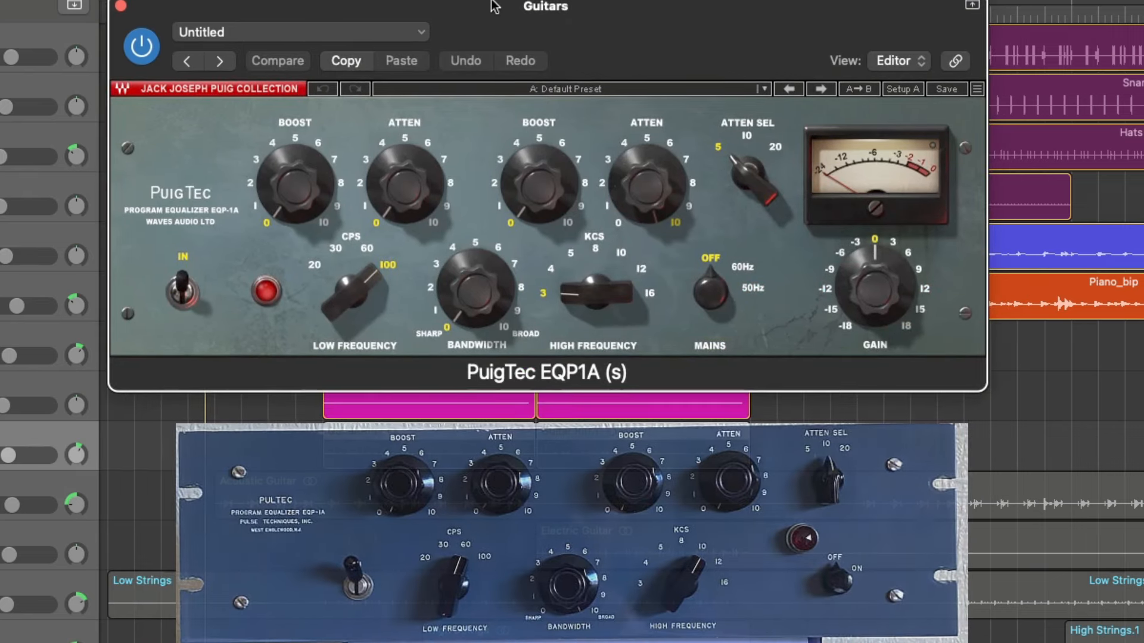
mouse_move(285, 376)
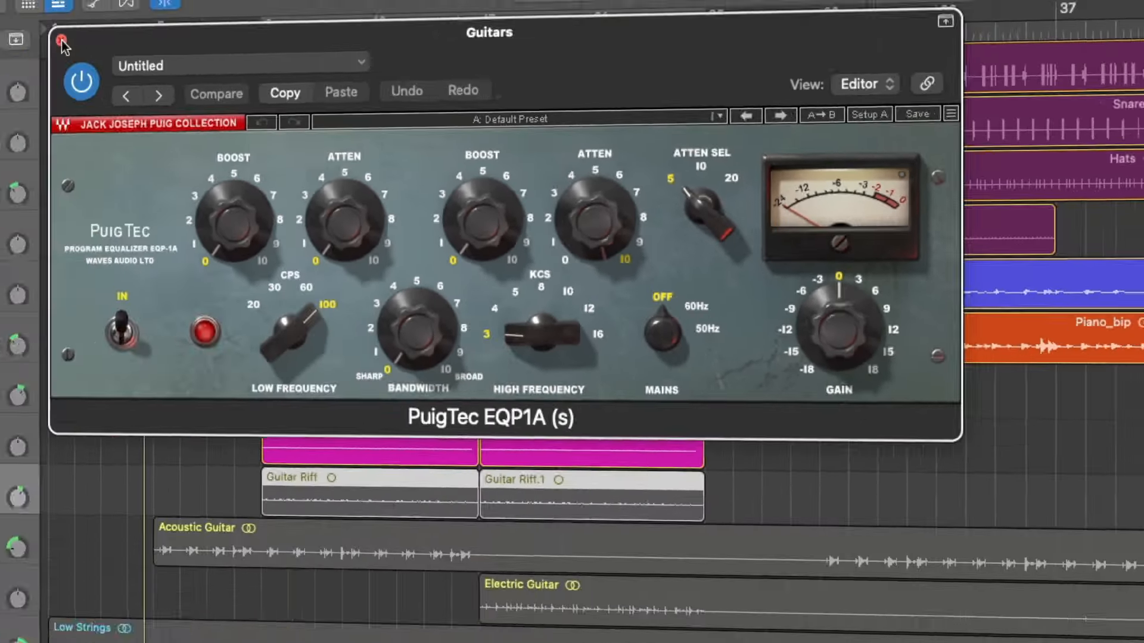
Close the Guitars bus PuigTec EQP1A plugin window
click(61, 39)
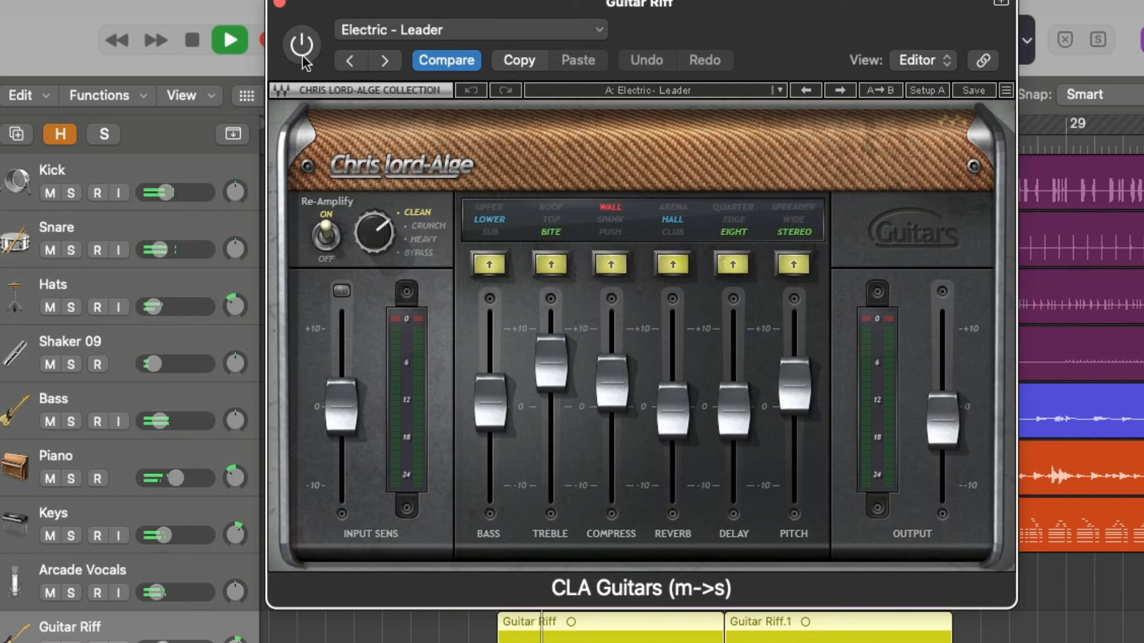
Bypass and compare CLA Guitars' Electric - Leader processing on Guitar Riff
click(299, 45)
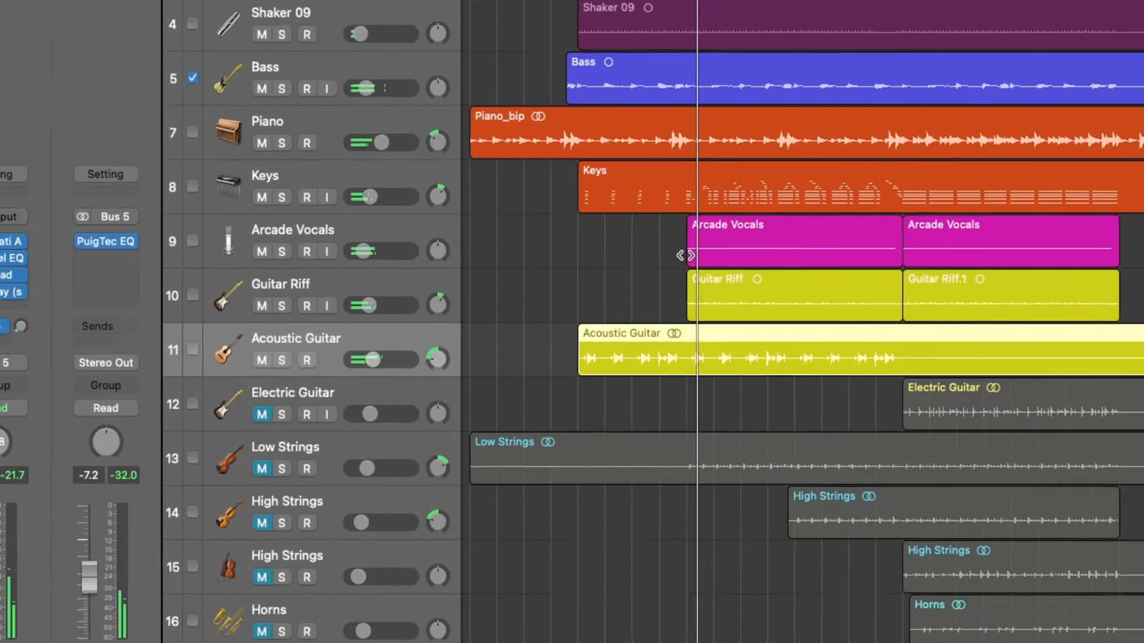
Scroll the arrangement down toward the guitar, string and horn regions
scroll(down, 3)
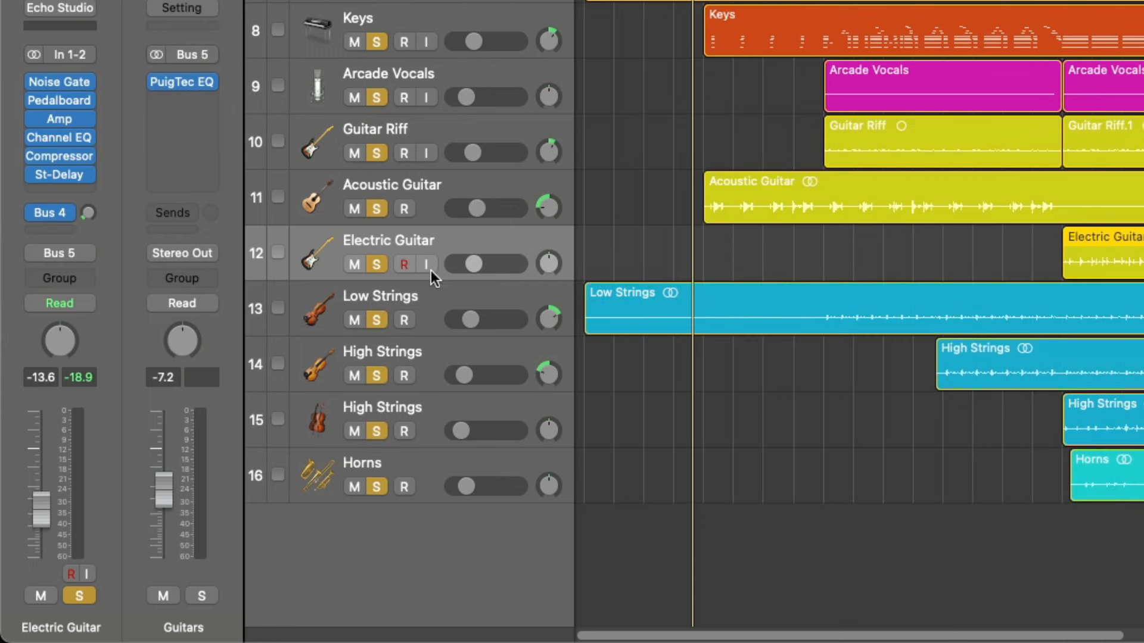
Unsolo all soloed tracks so the full sixteen-track arrangement plays
click(382, 364)
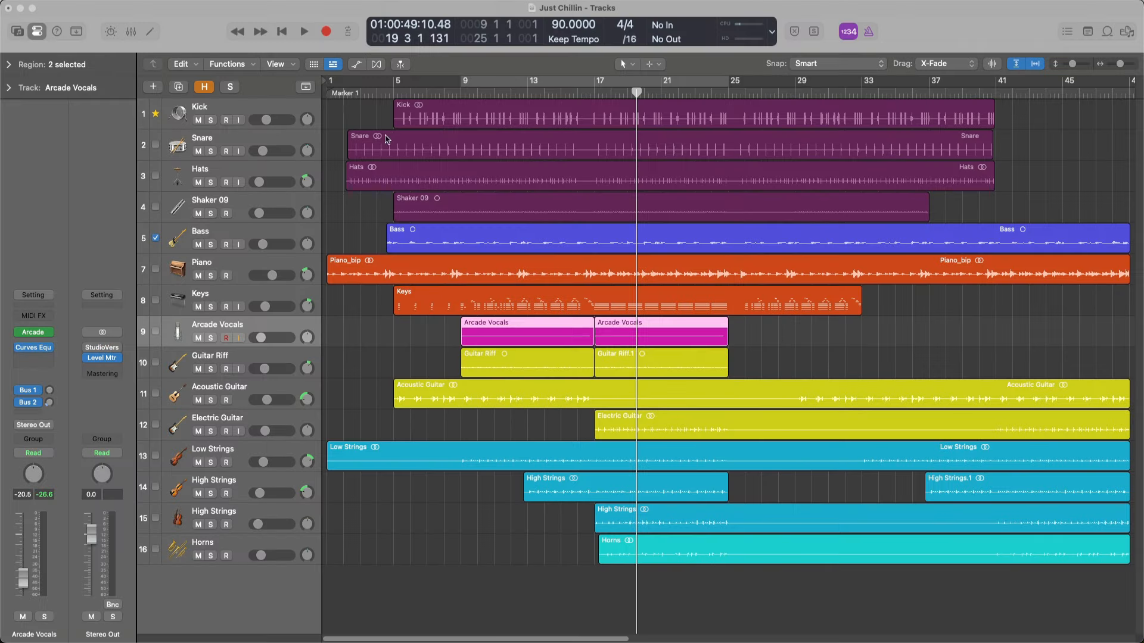
mouse_move(241, 325)
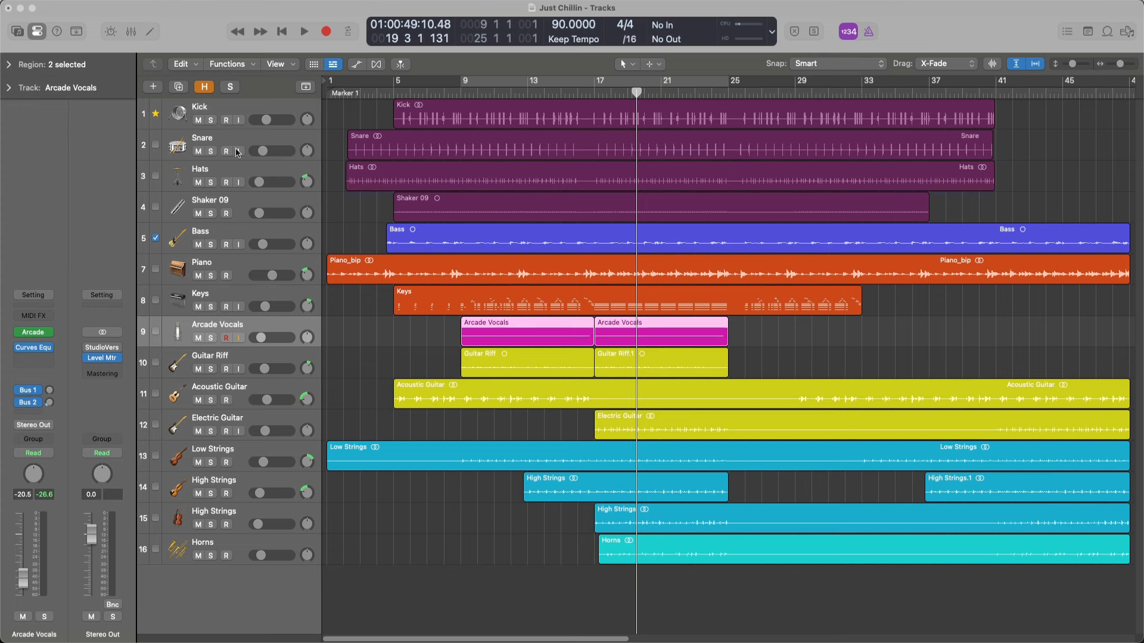
mouse_move(215, 432)
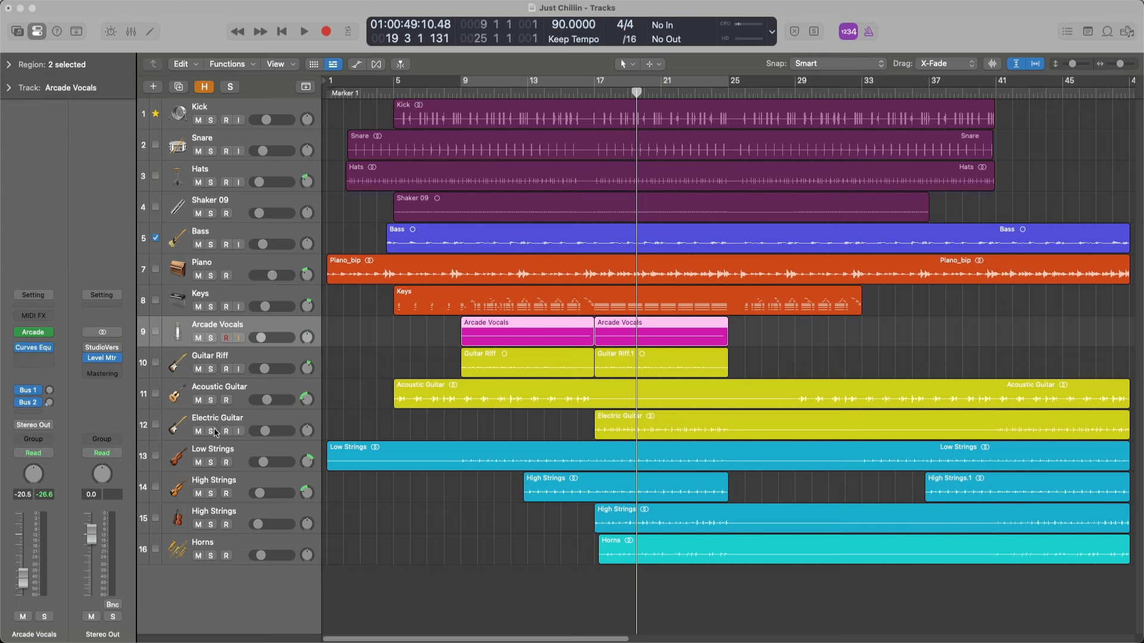
mouse_move(254, 387)
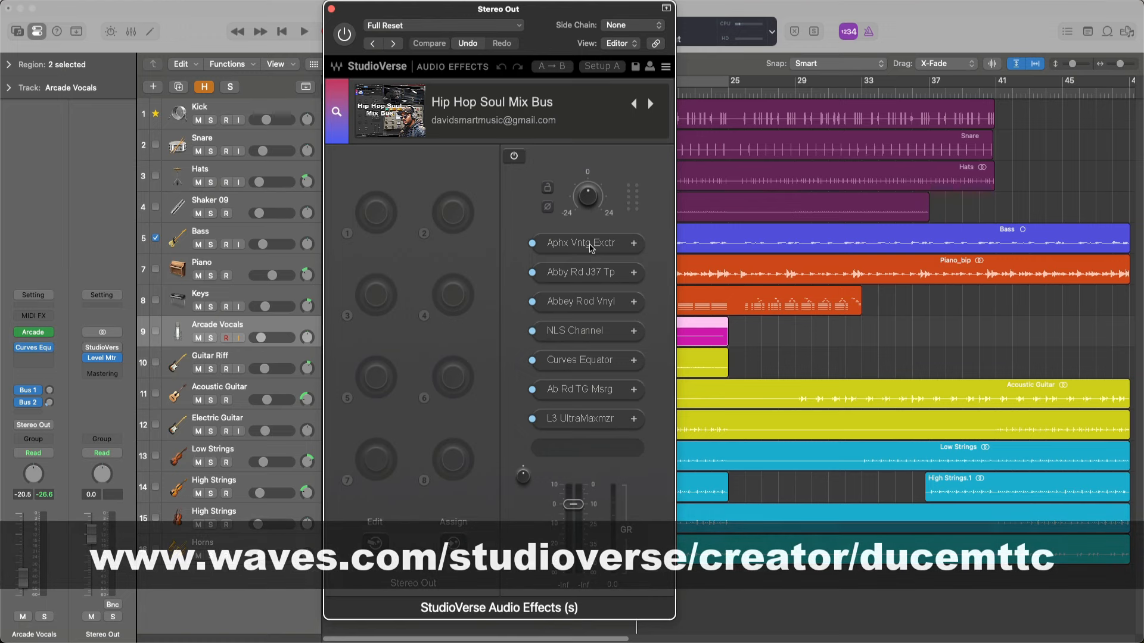
Open the NLS Channel editor from the Hip Hop Soul Mix Bus chain
click(581, 243)
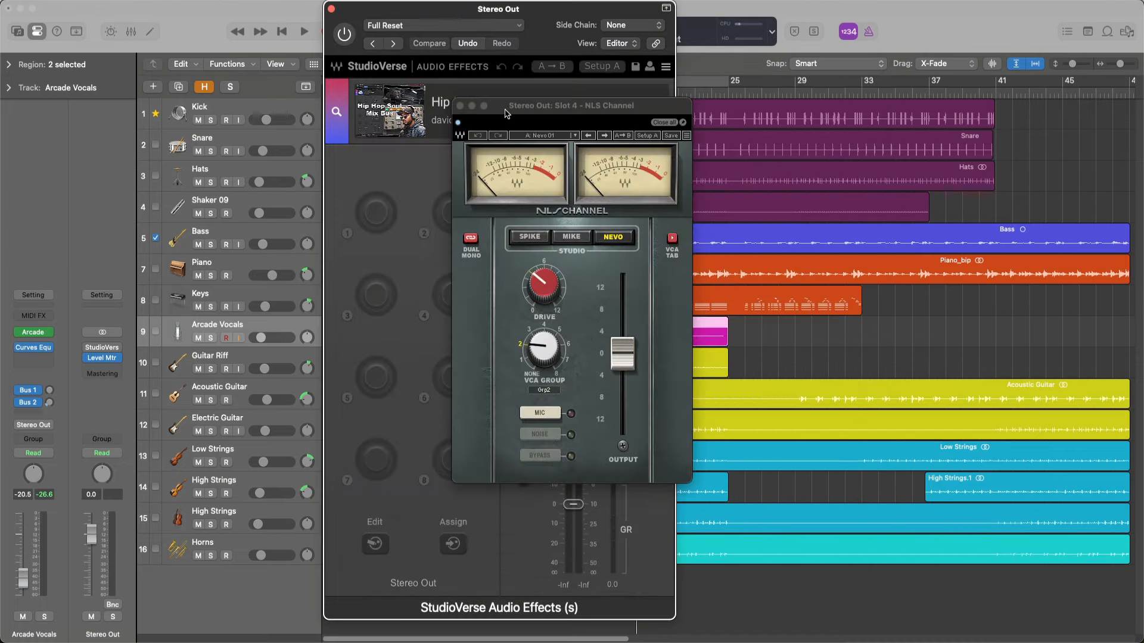
mouse_move(561, 218)
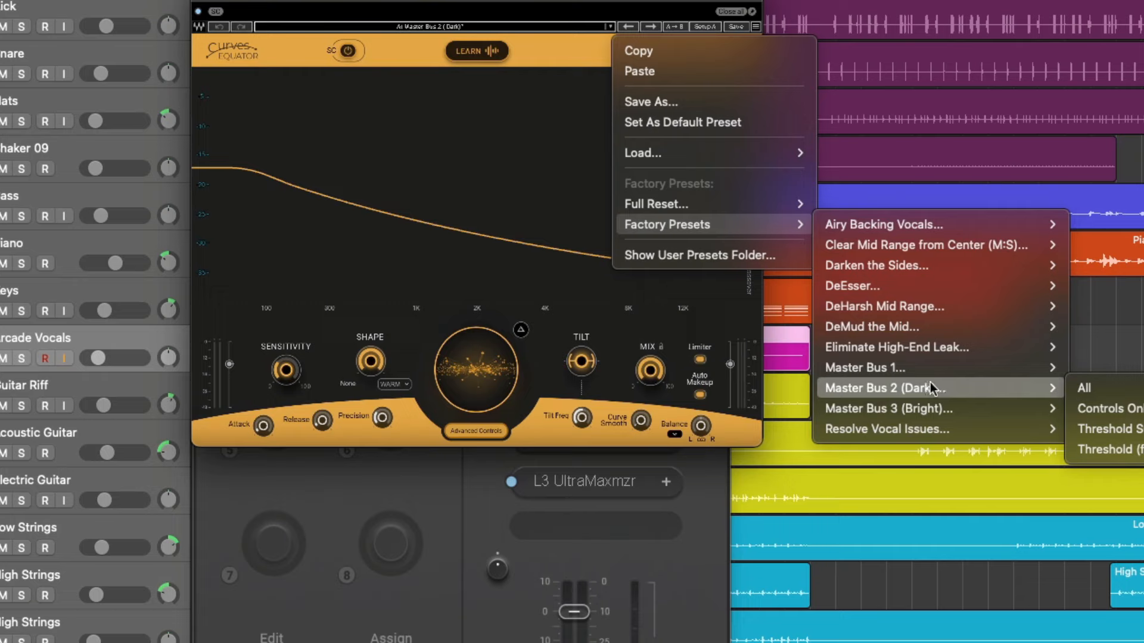
mouse_move(838, 397)
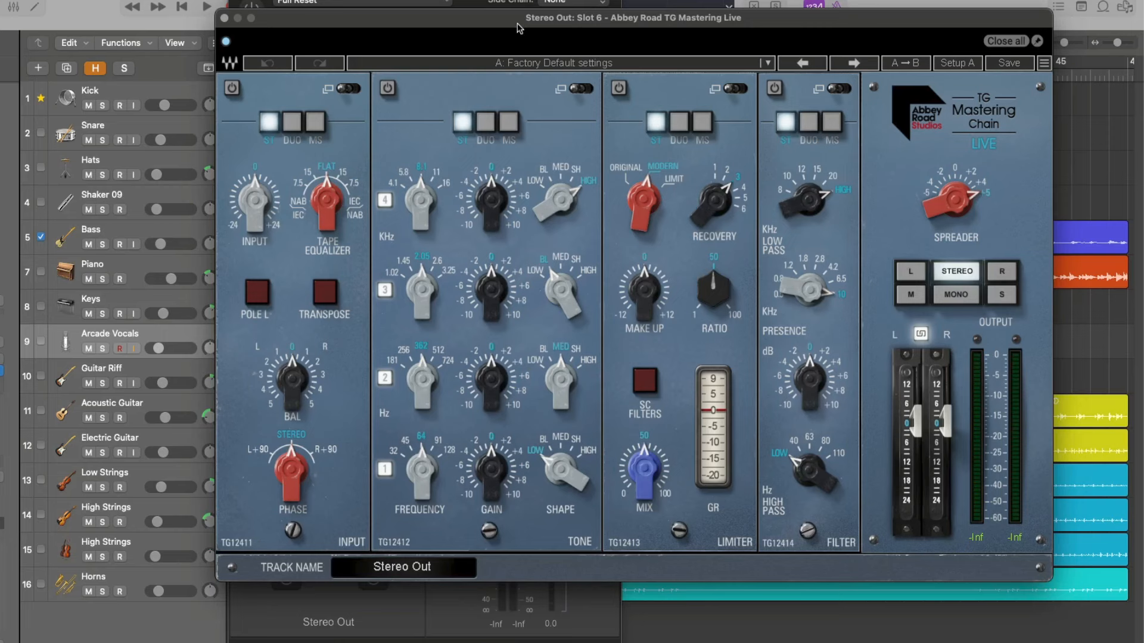
mouse_move(767, 104)
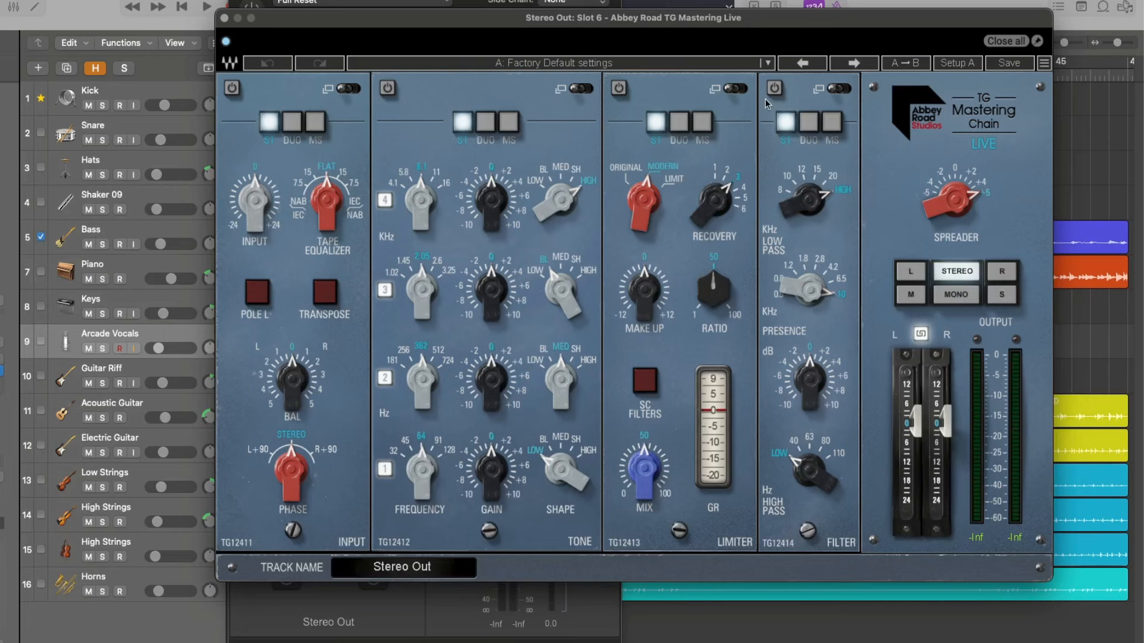
mouse_move(549, 147)
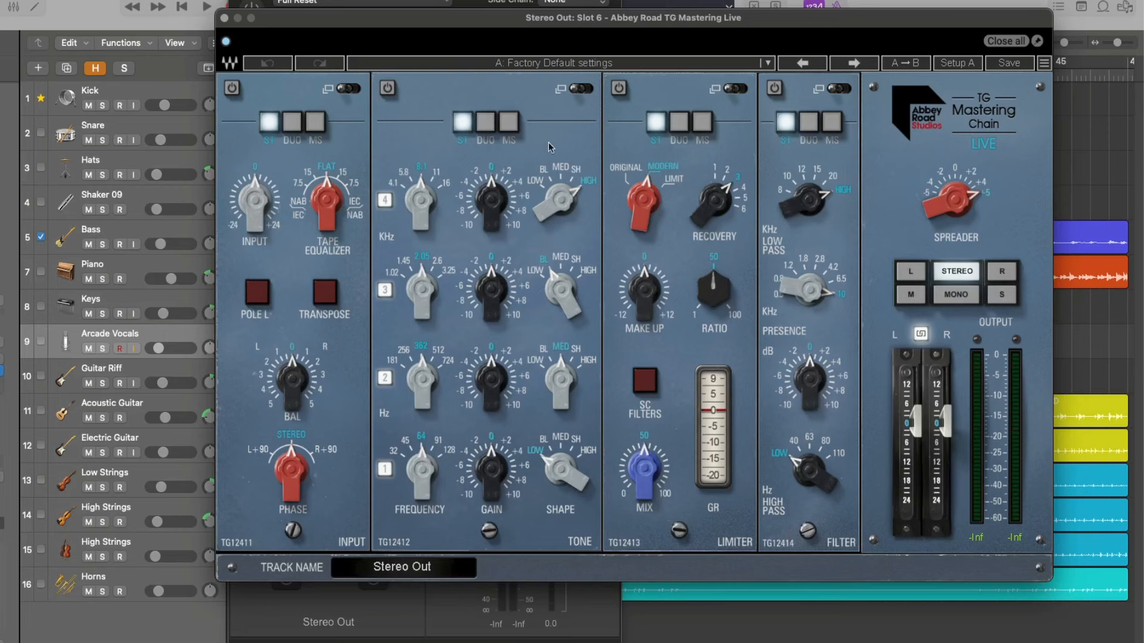
mouse_move(849, 157)
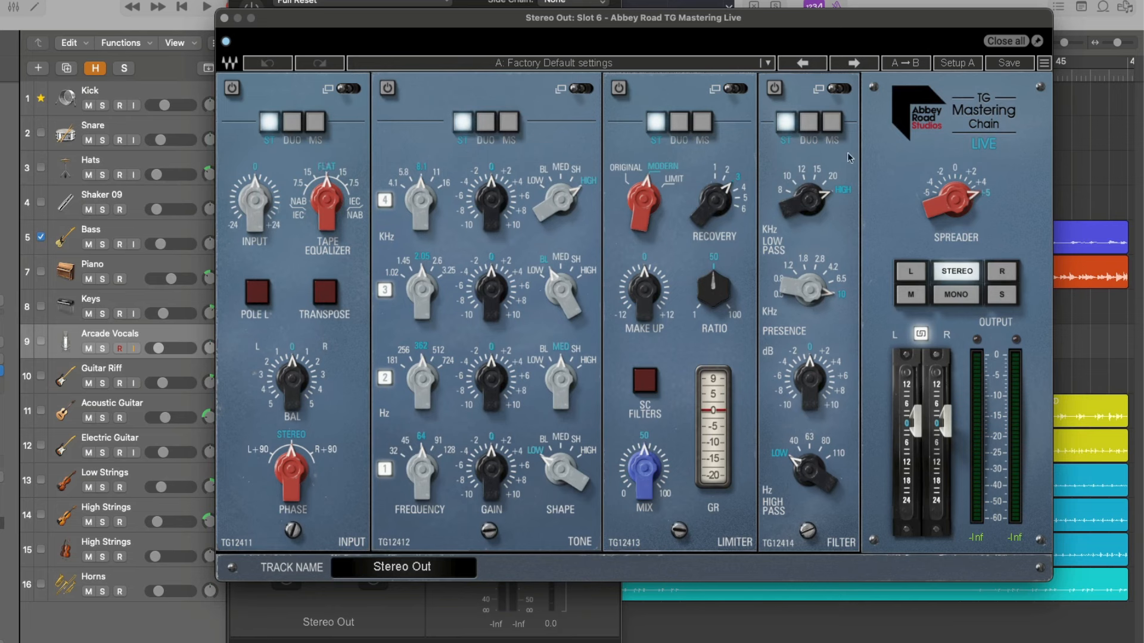
mouse_move(962, 197)
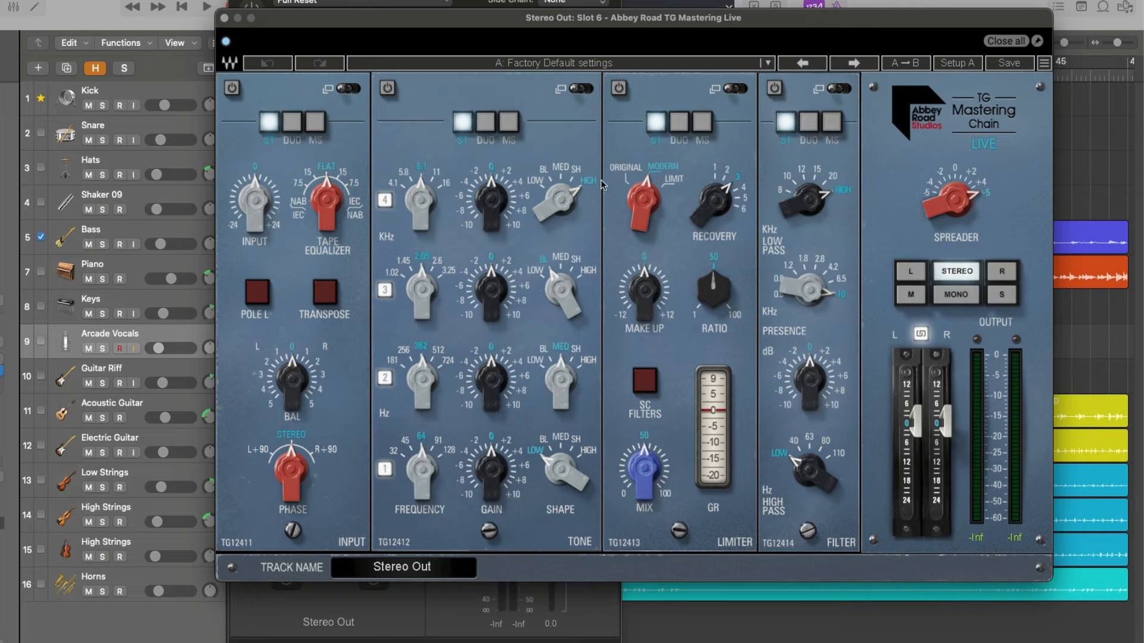
mouse_move(889, 178)
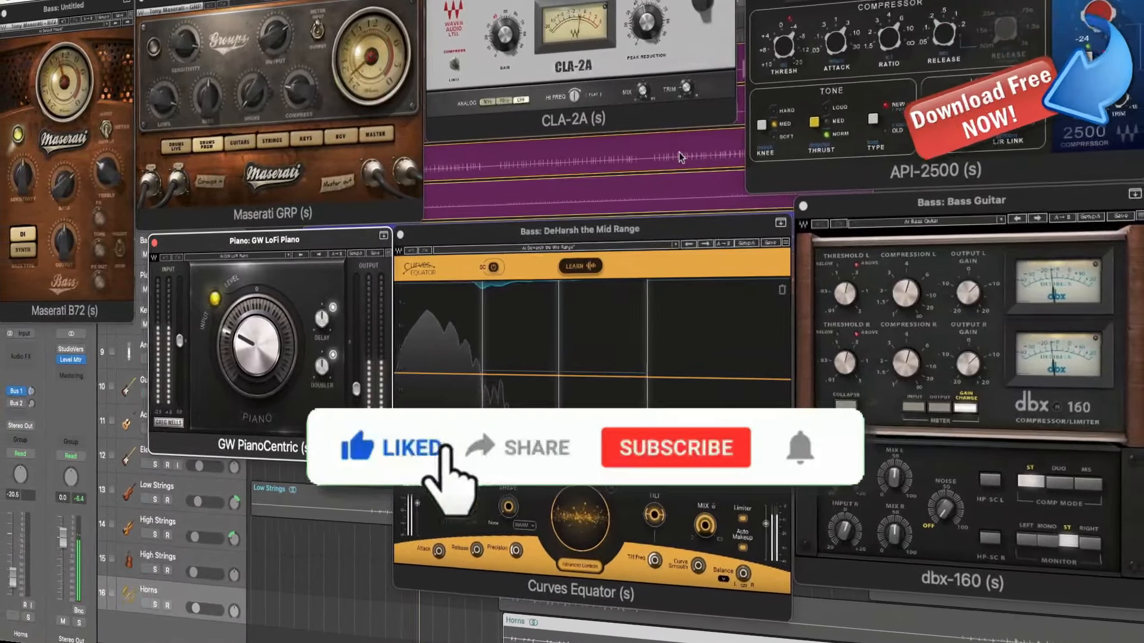
click(675, 447)
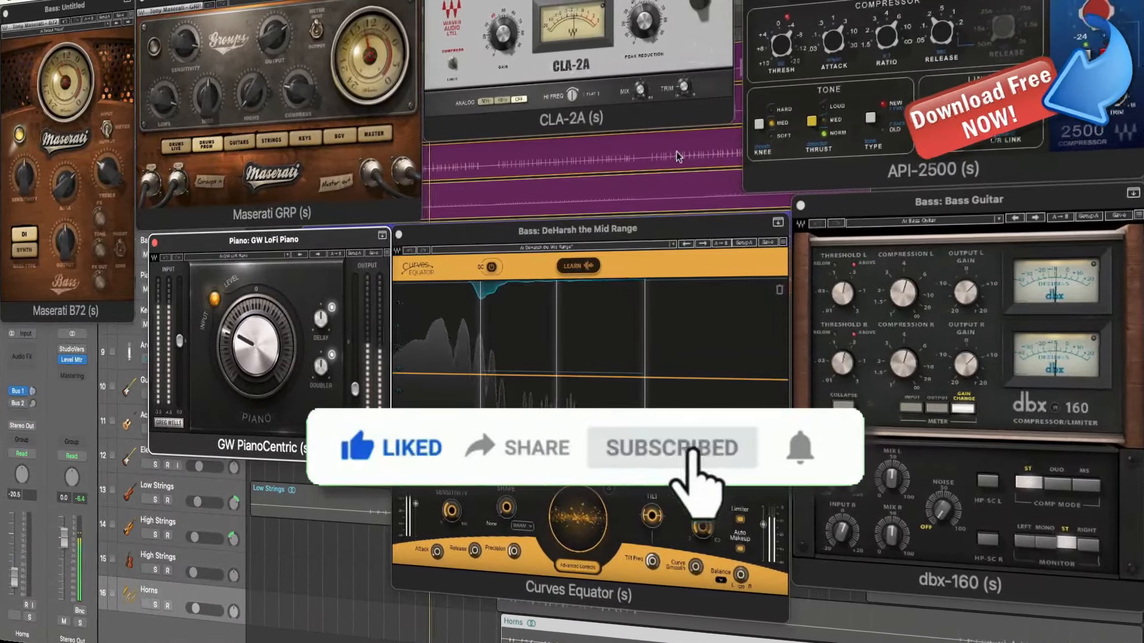